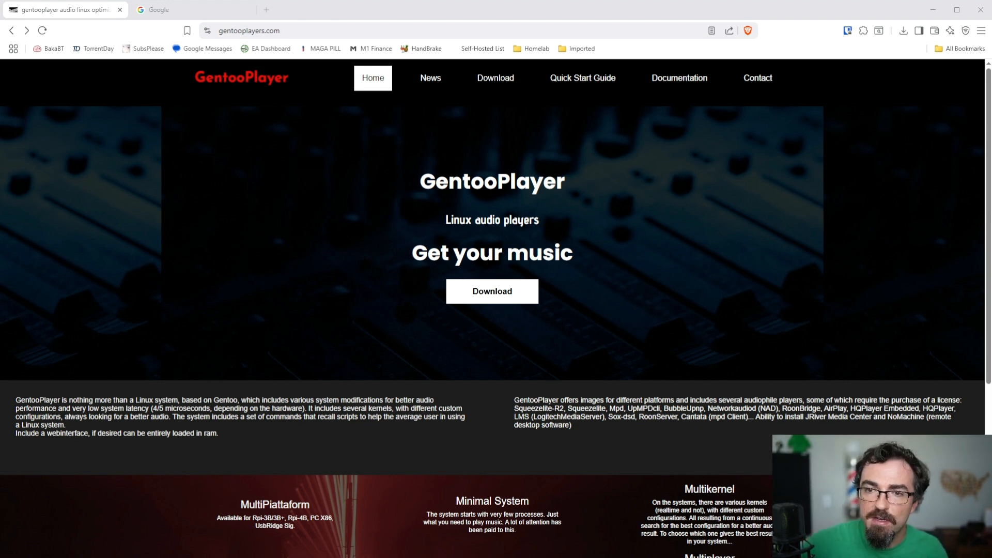
mouse_move(580, 225)
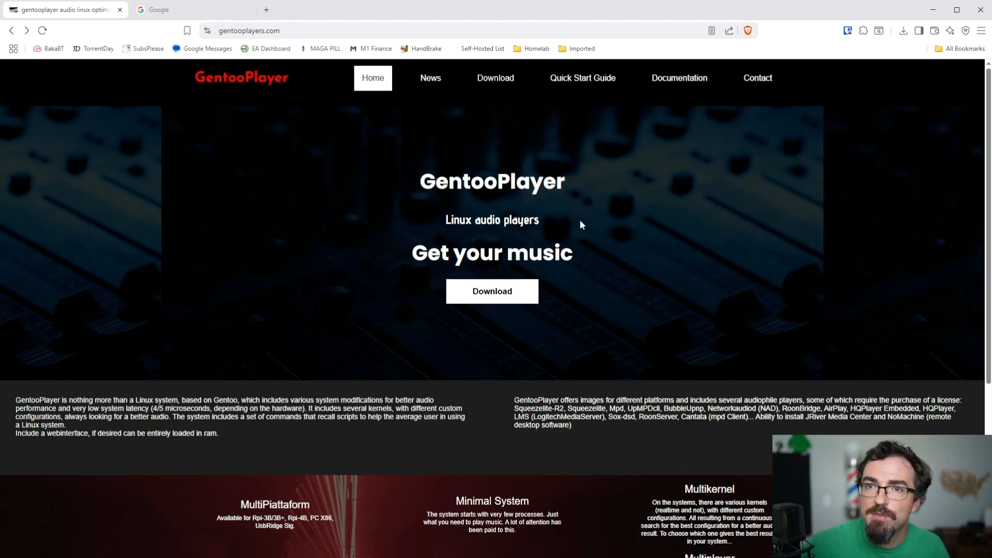
Review the Base System donation terms and extra option add-on prices, then reach the disclaimer.
click(495, 78)
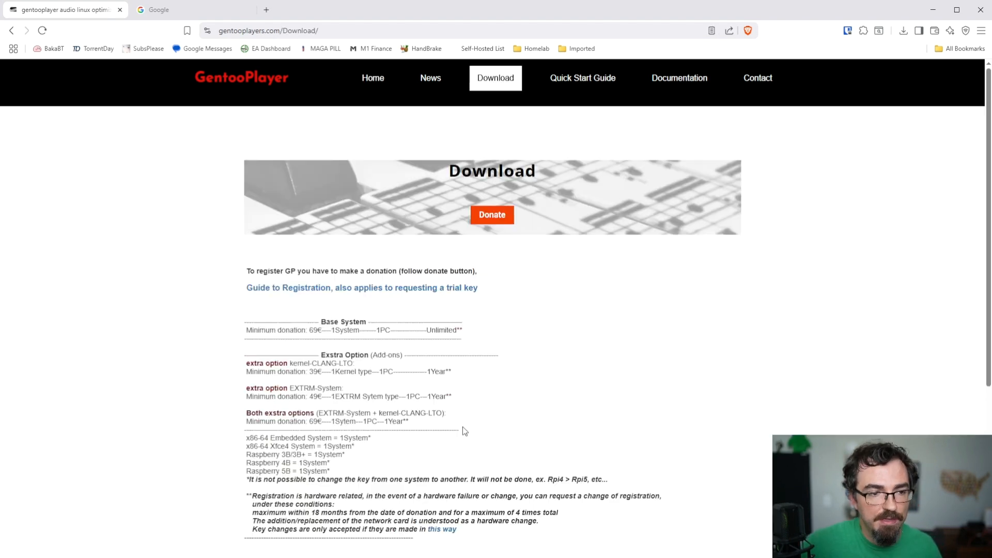
mouse_move(477, 409)
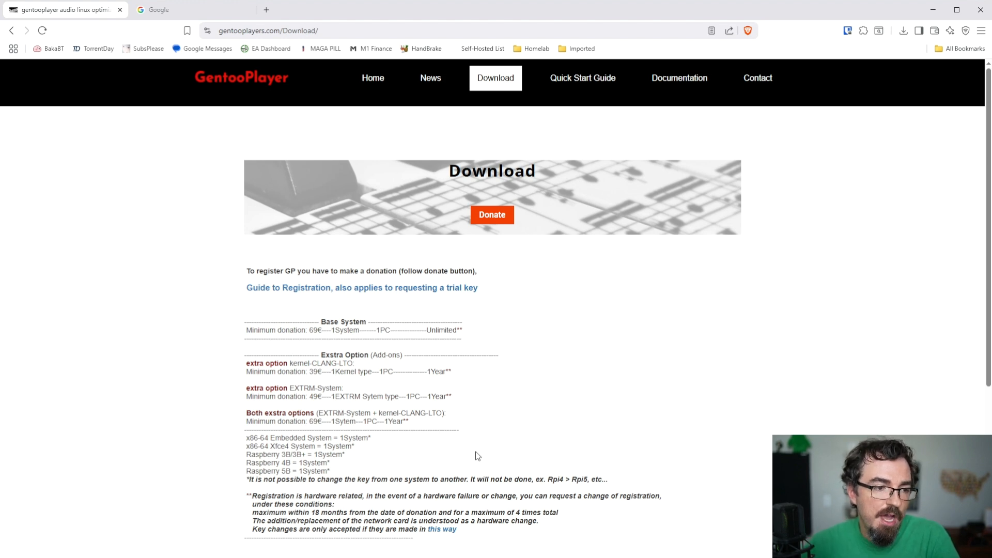
mouse_move(497, 451)
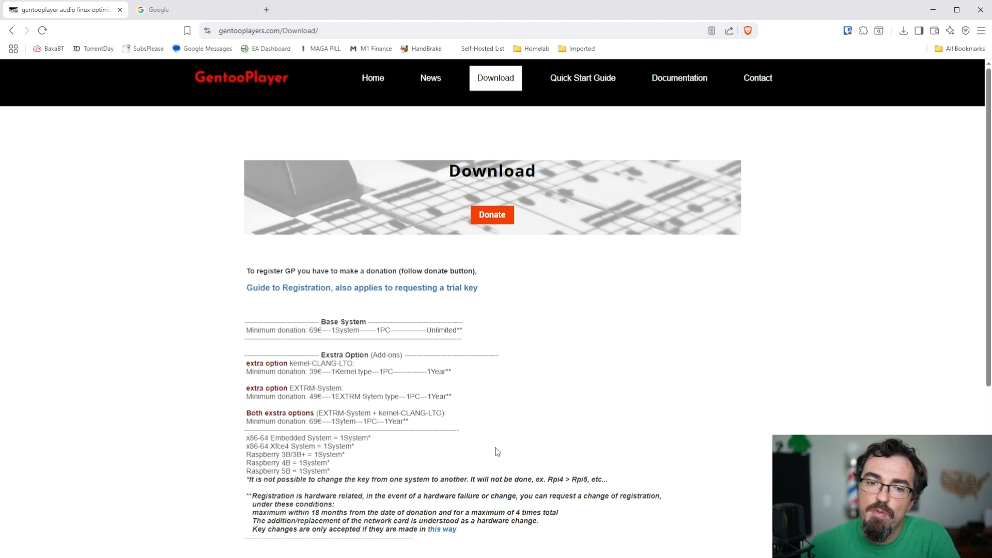
mouse_move(481, 472)
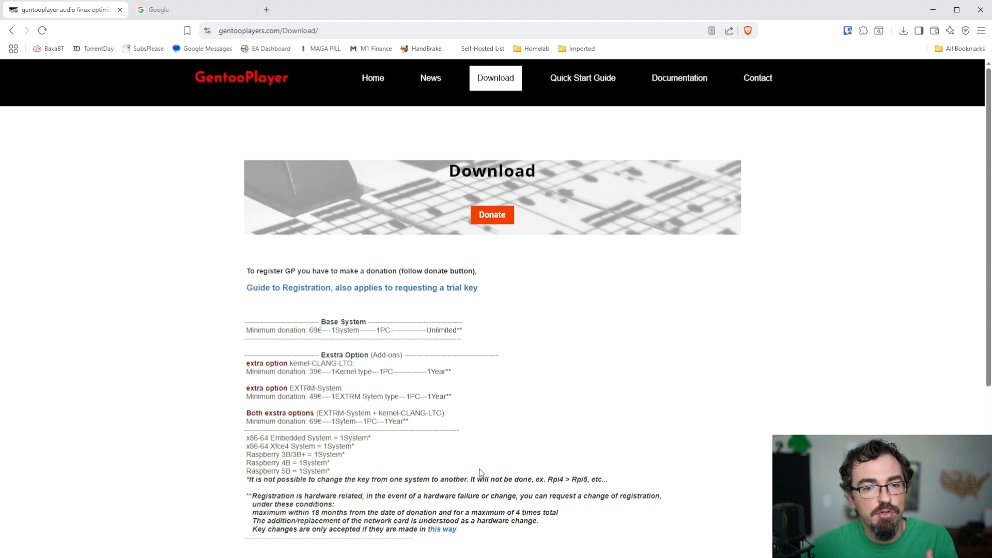
drag(247, 329, 463, 330)
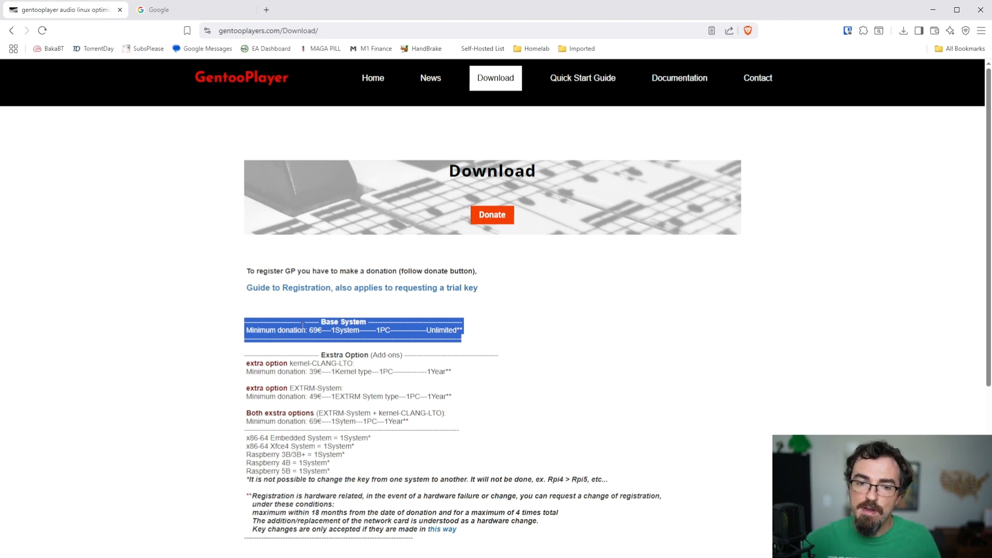
mouse_move(400, 351)
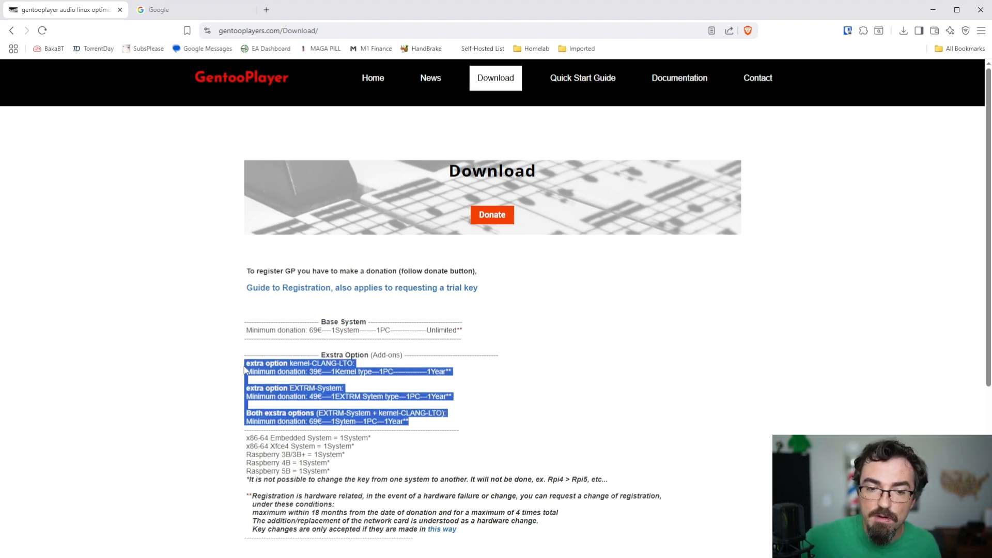
mouse_move(481, 453)
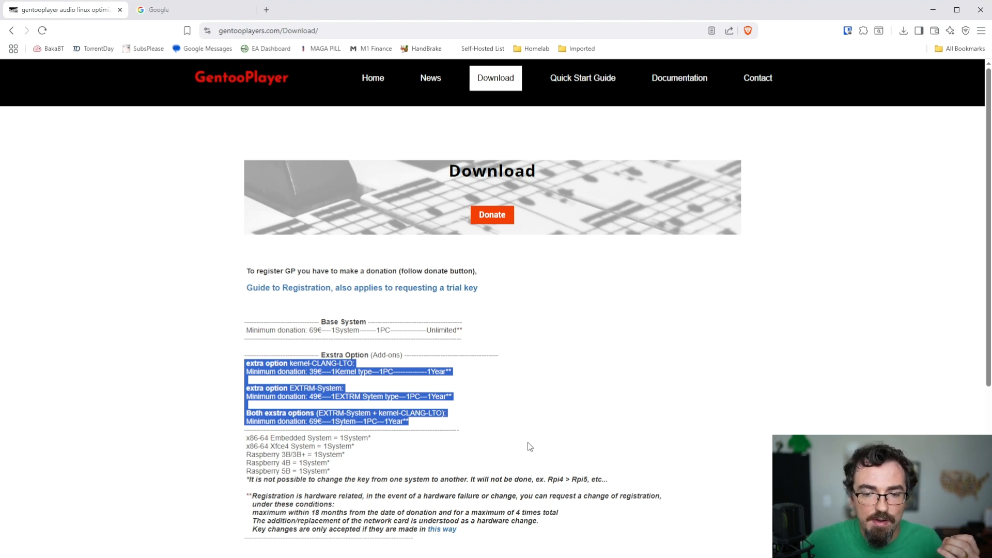
click(233, 364)
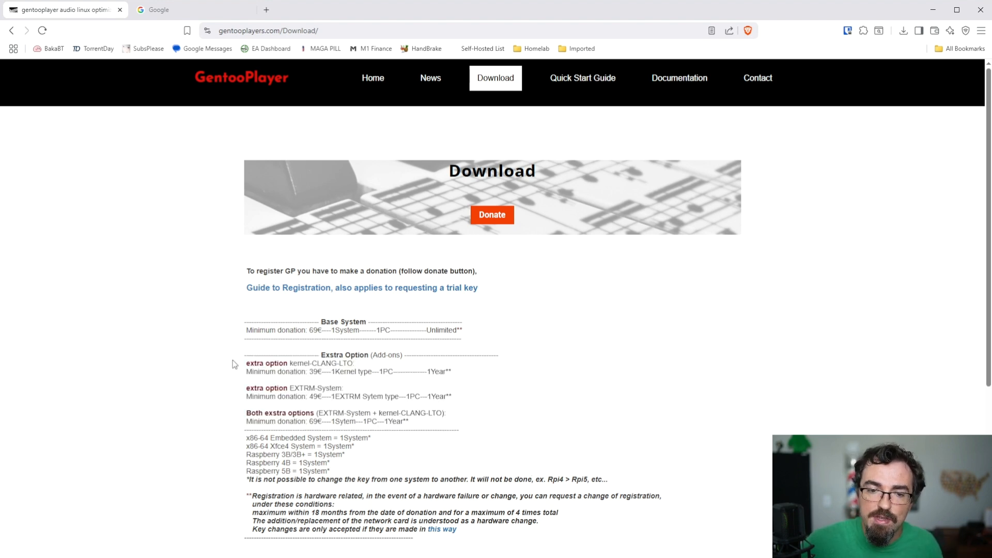
drag(246, 363, 460, 430)
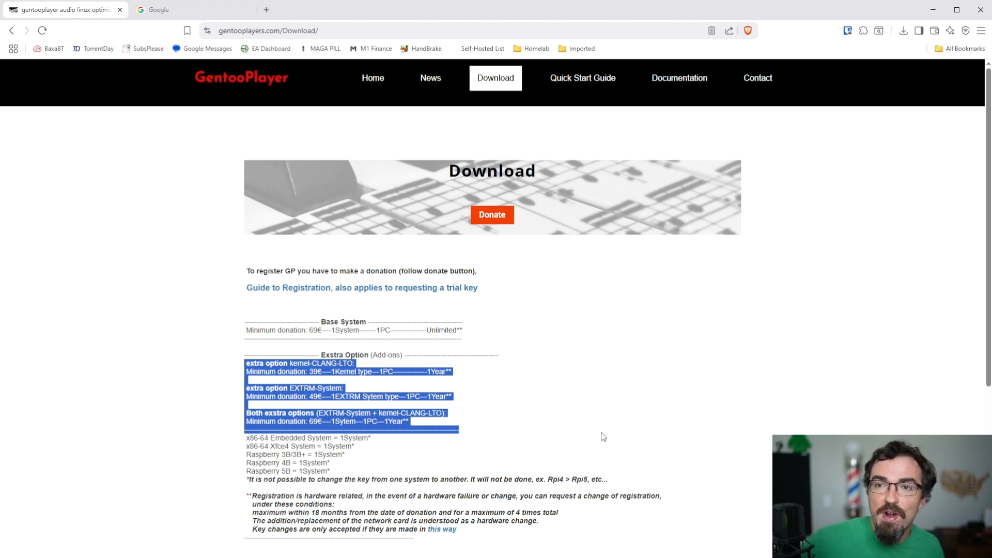
scroll(down, 3)
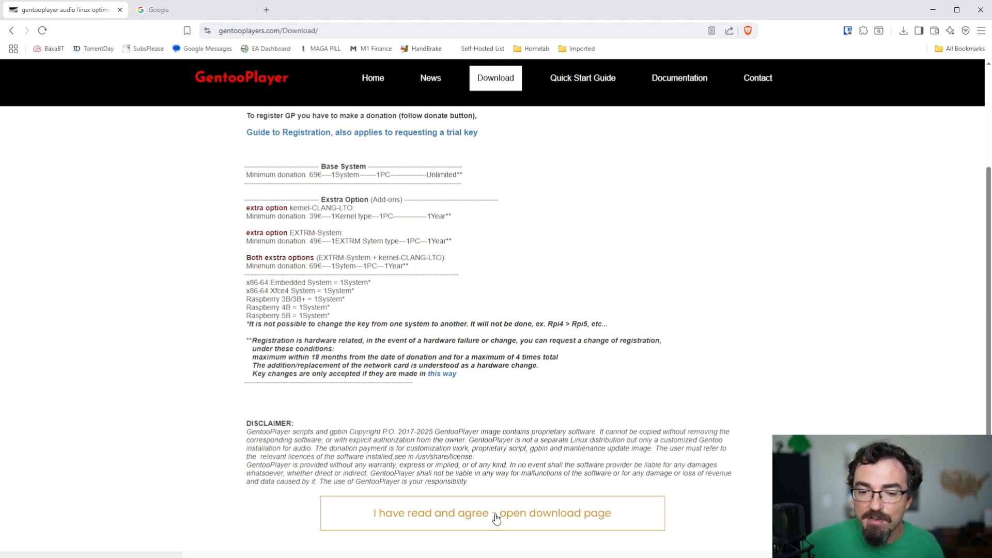
Agree to the disclaimer and start downloading GentooPlayerRpi4-64-9.00.img.xz from the Rpi4 64bit AArch64 link.
click(492, 513)
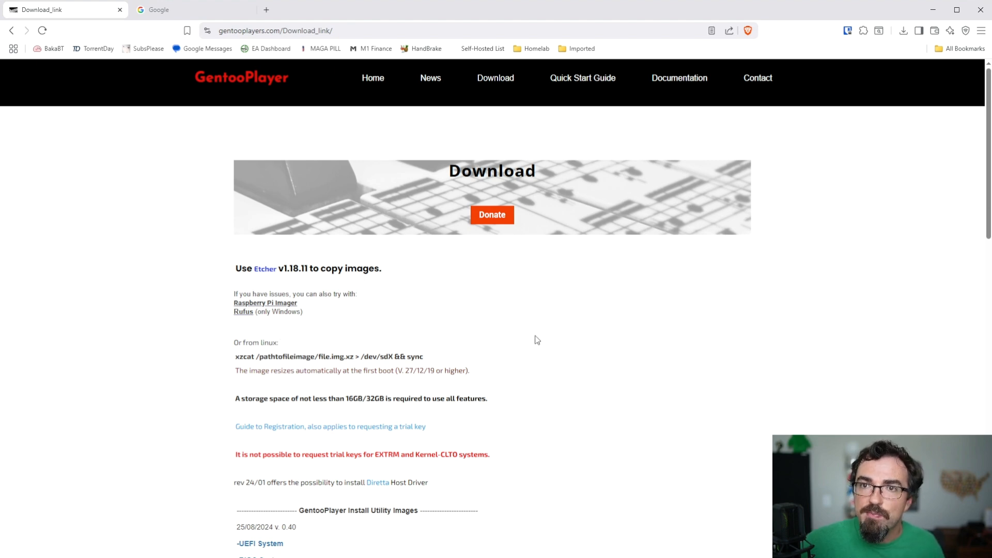
mouse_move(542, 328)
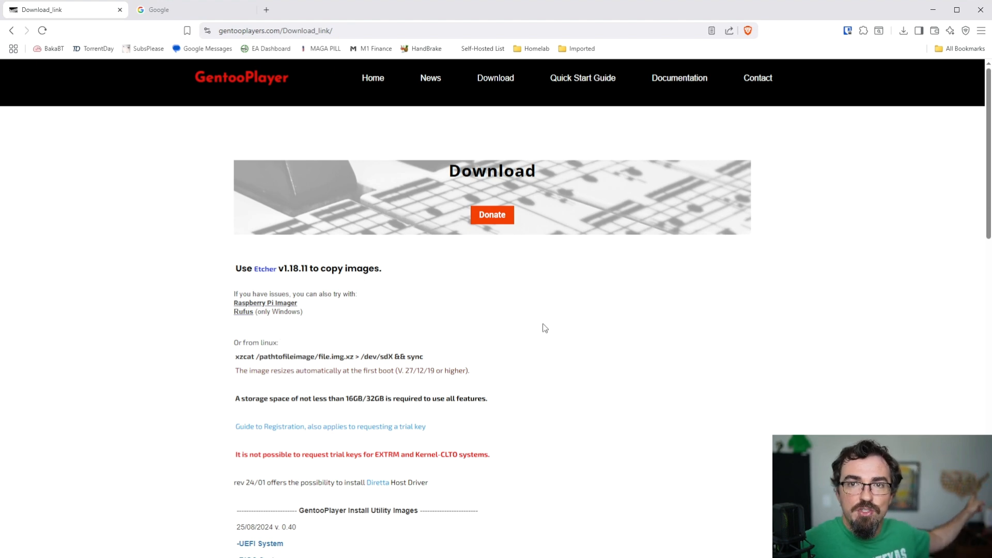
scroll(down, 3)
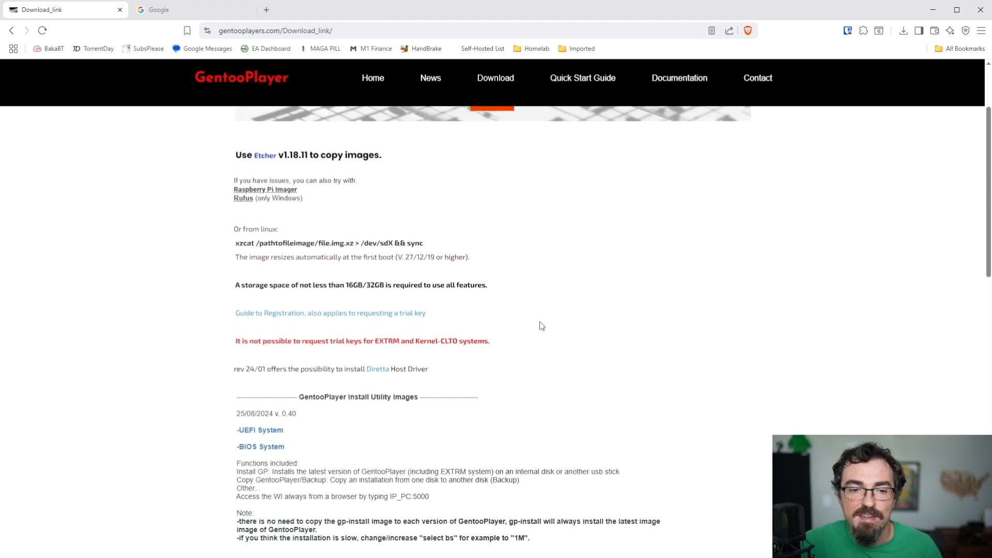
scroll(down, 3)
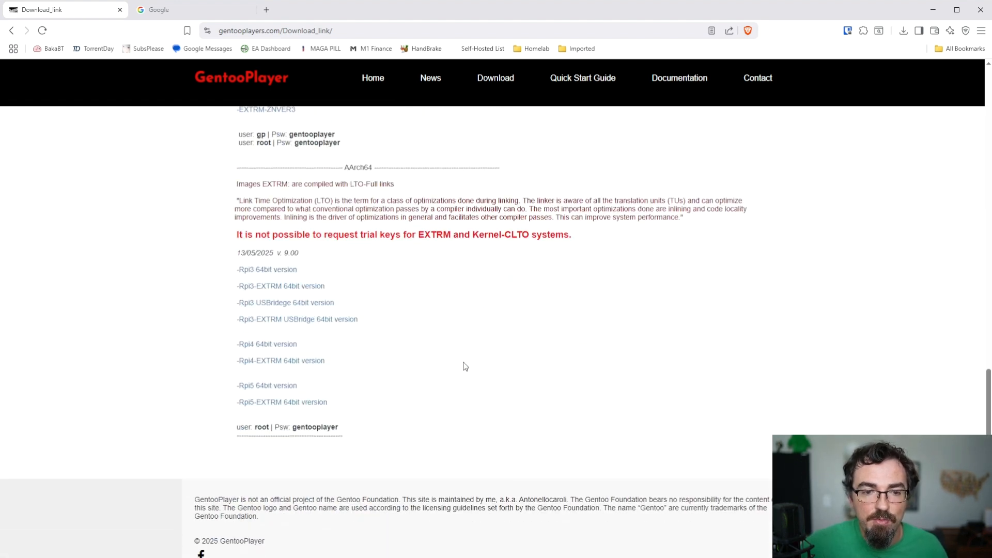
mouse_move(348, 167)
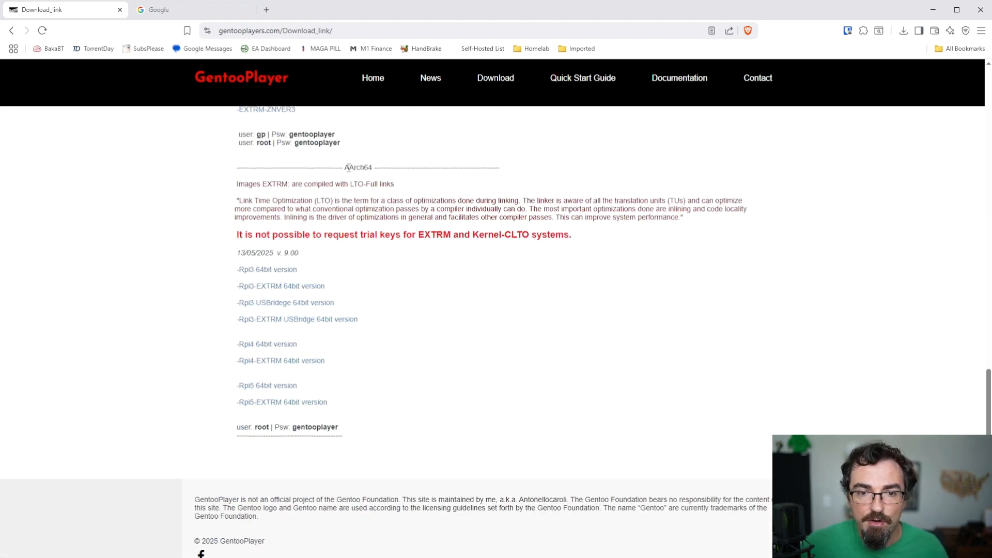
mouse_move(376, 435)
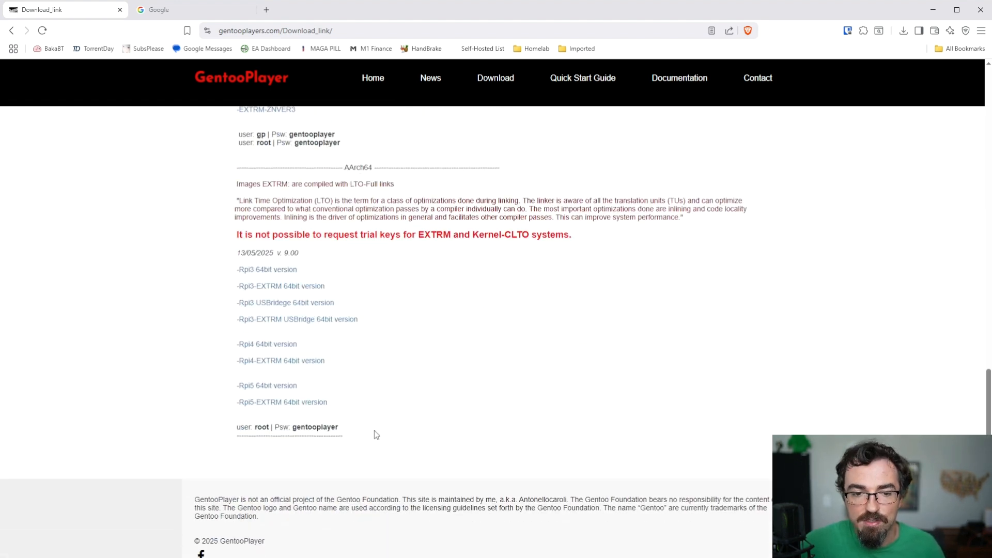
mouse_move(257, 348)
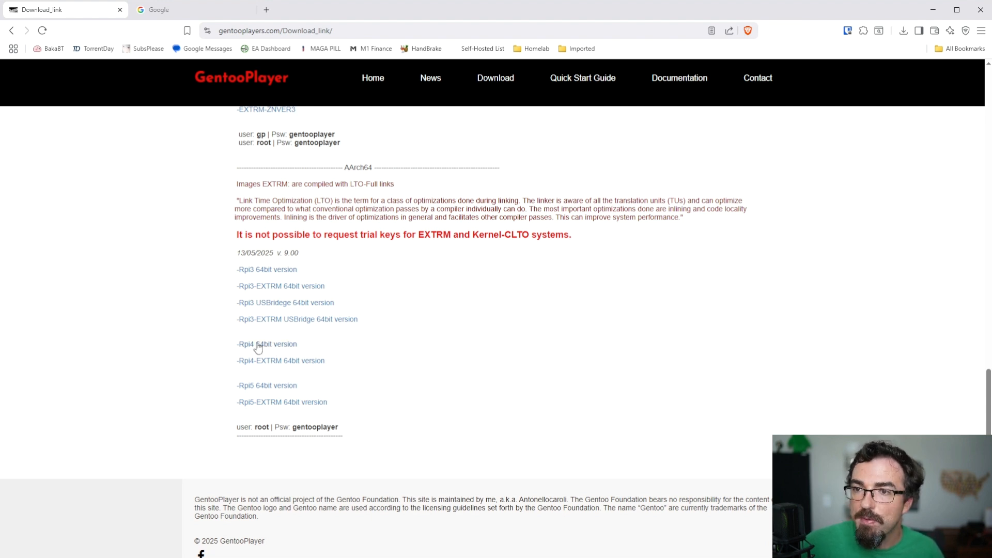
click(266, 343)
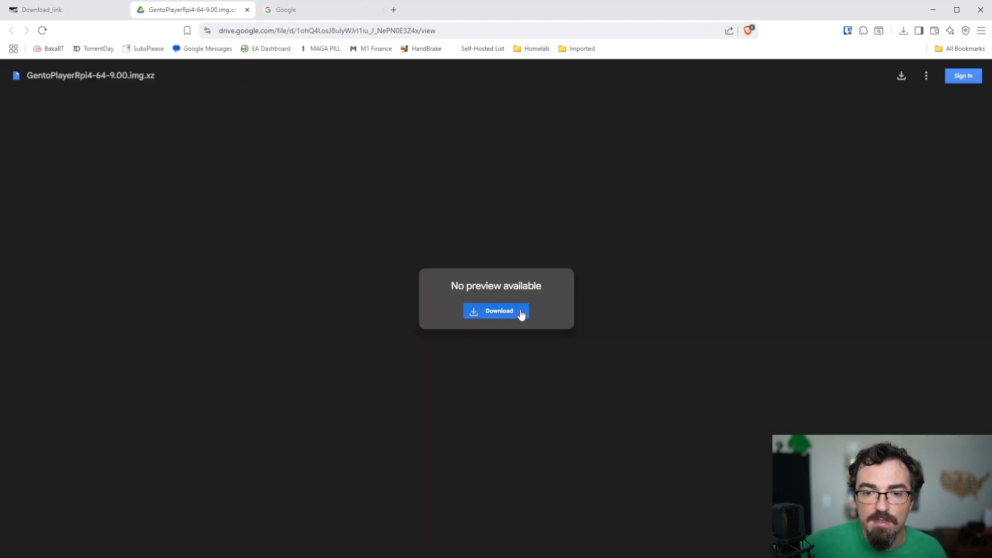
click(496, 311)
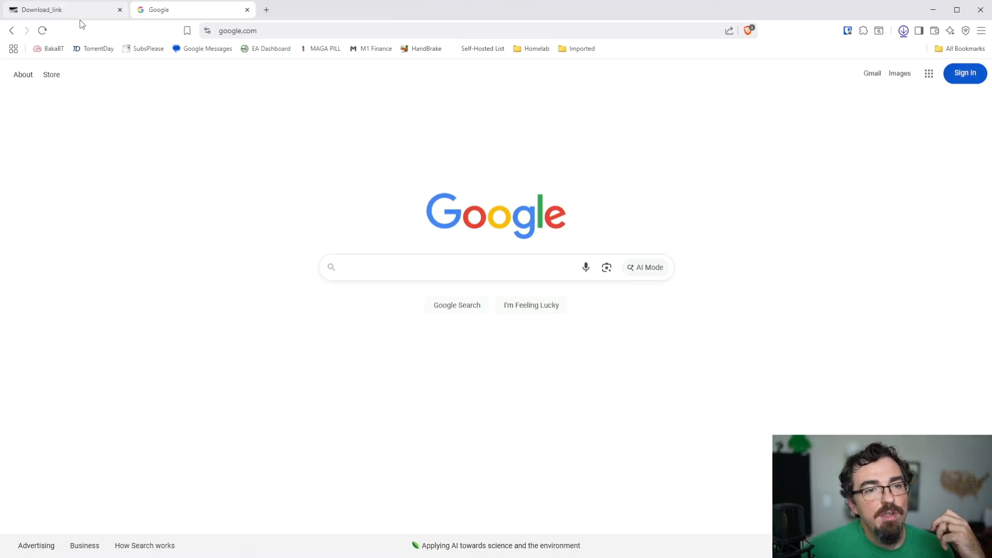
click(63, 10)
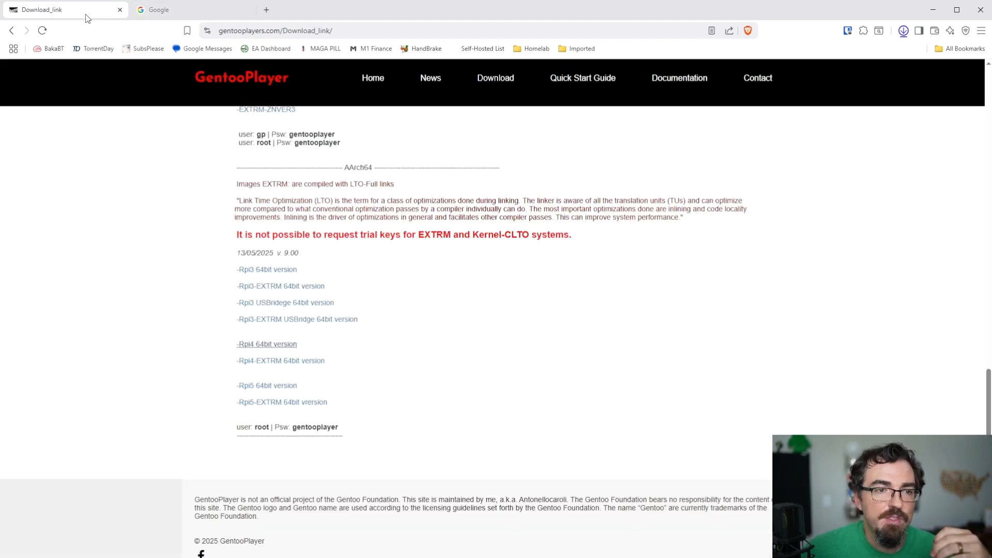
scroll(up, 3)
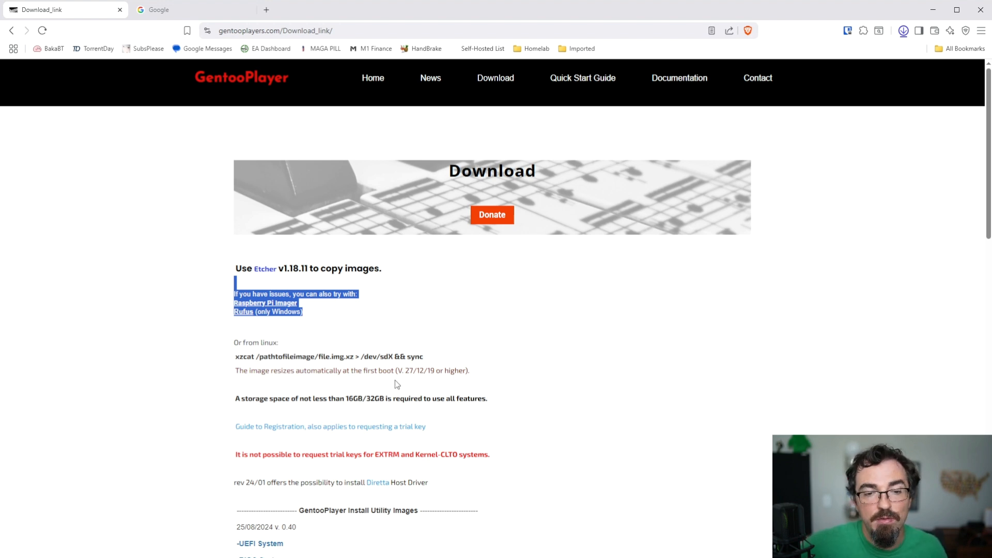
click(638, 387)
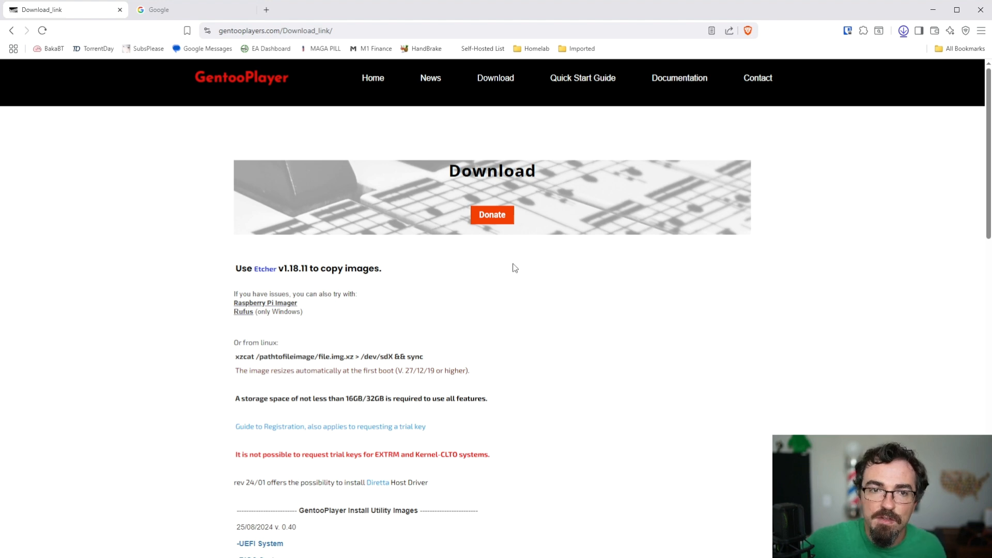
mouse_move(234, 155)
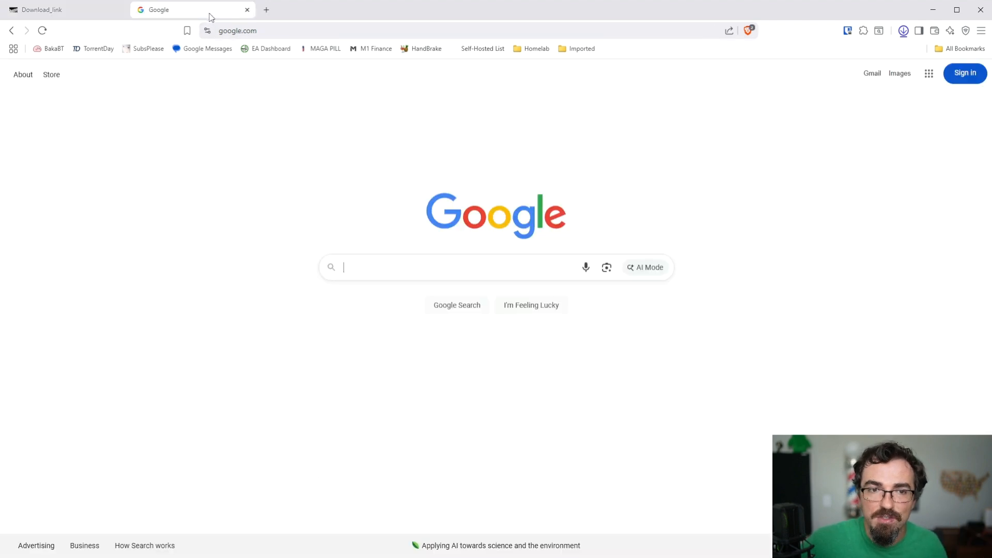
Search Google for 'raspberry pi imager' and open the official raspberrypi.com software result.
text(rasp)
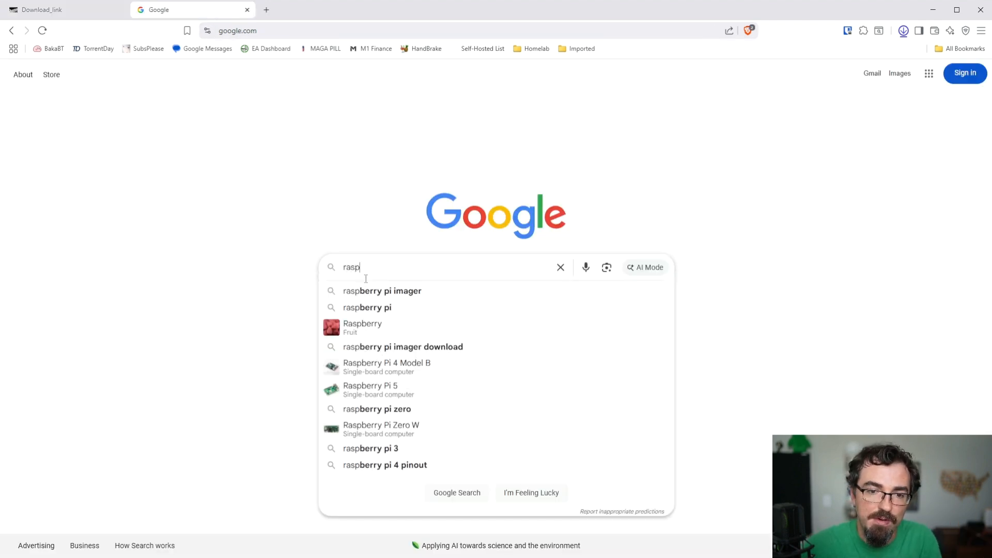
click(381, 291)
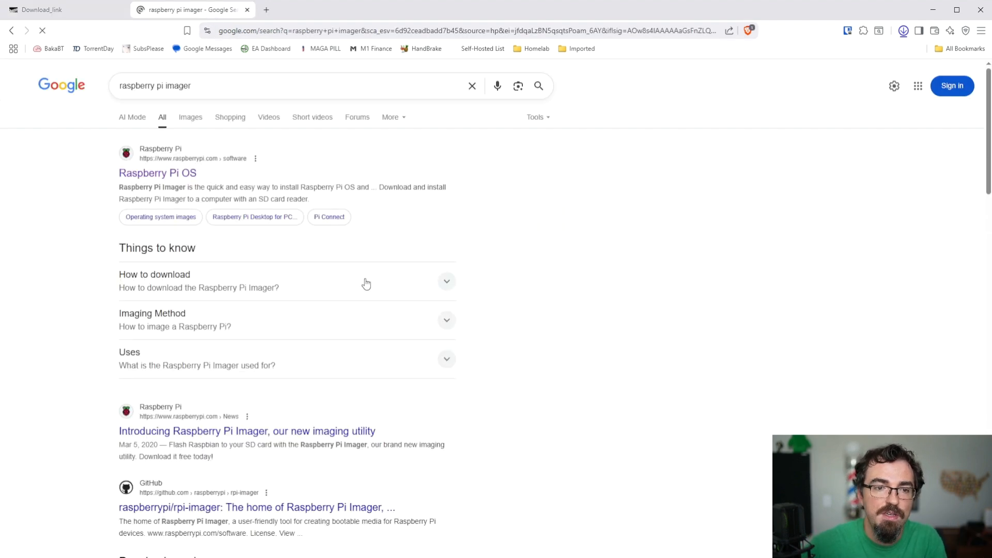
mouse_move(593, 401)
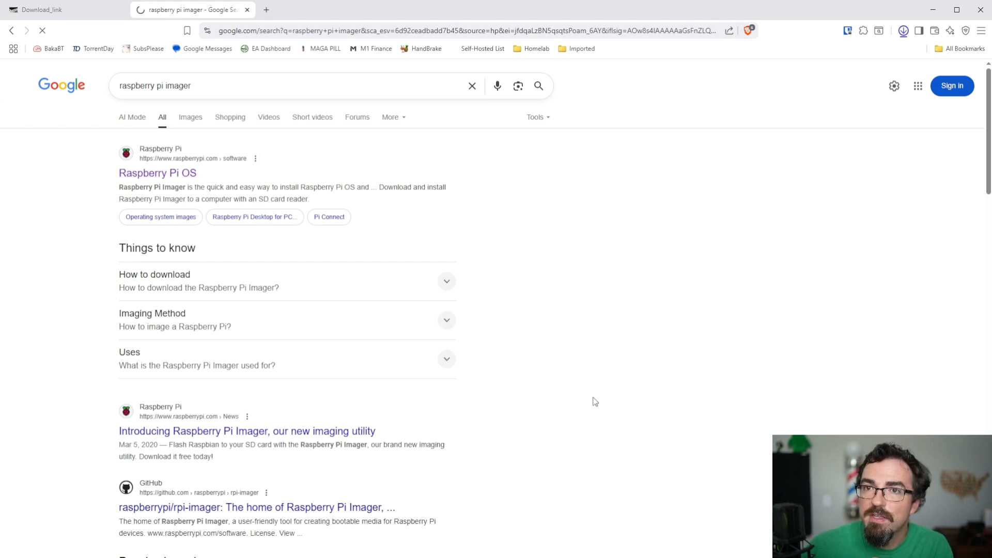
click(157, 173)
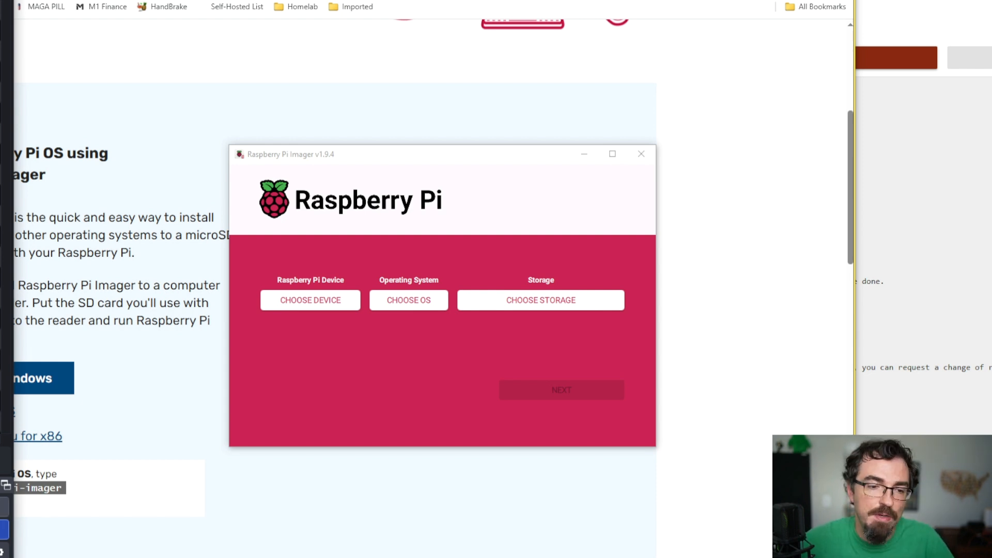
mouse_move(324, 276)
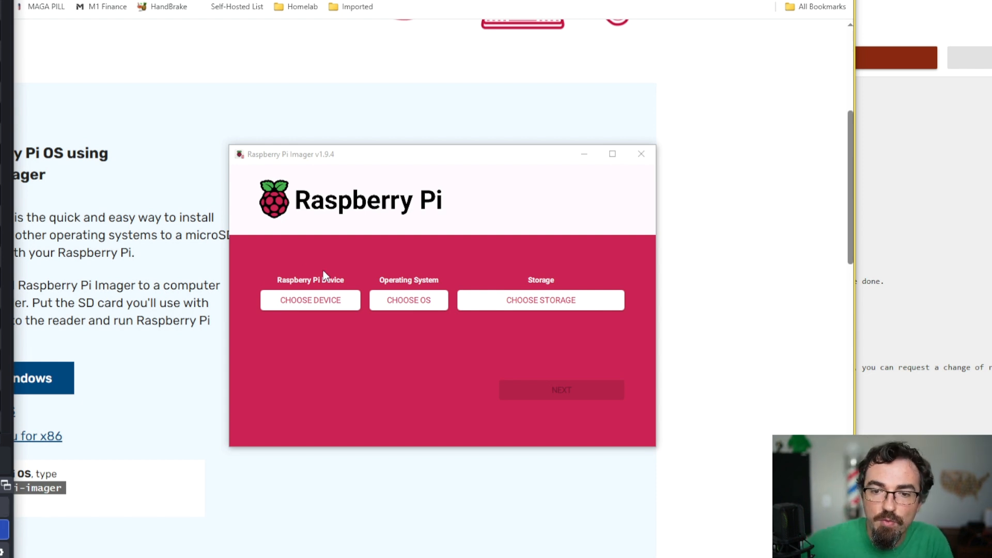
Choose Raspberry Pi 4, the custom GentooPlayerRpi4-64-9.00.img.xz image and the SDHC card, then continue.
click(310, 300)
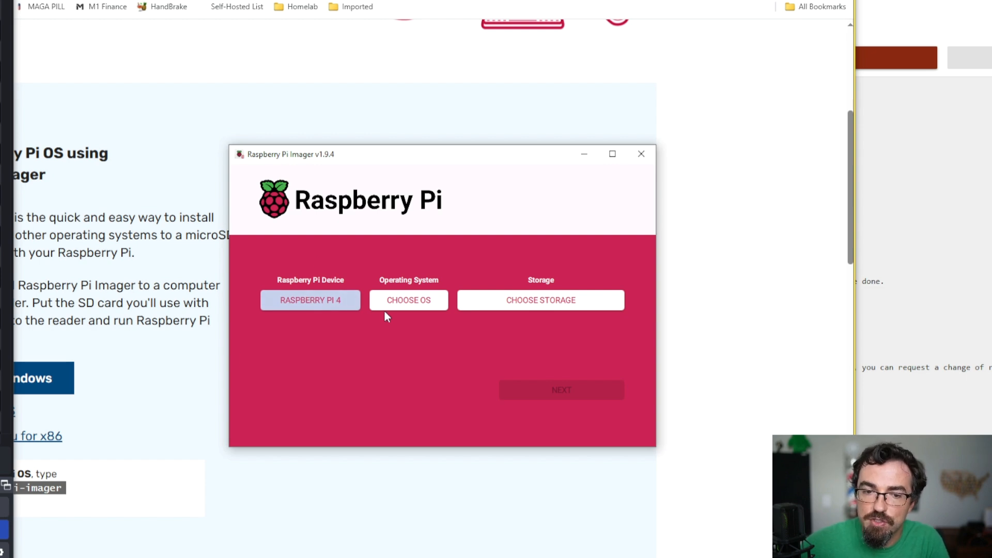
click(409, 300)
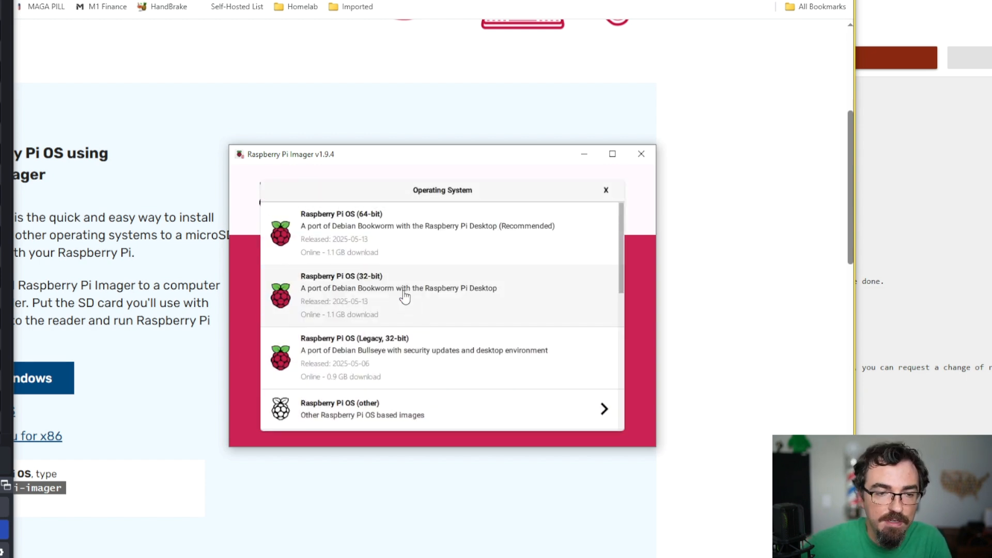
scroll(down, 3)
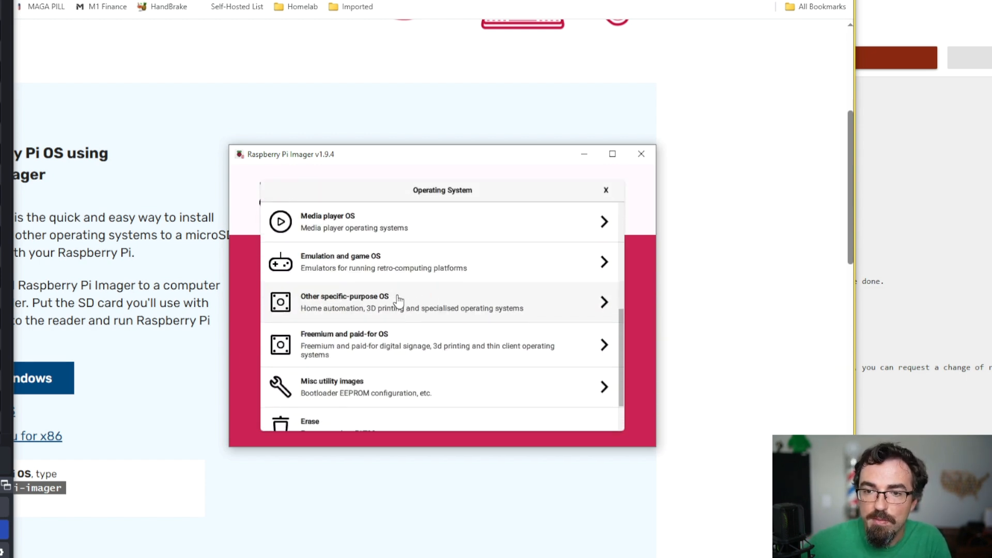
scroll(down, 3)
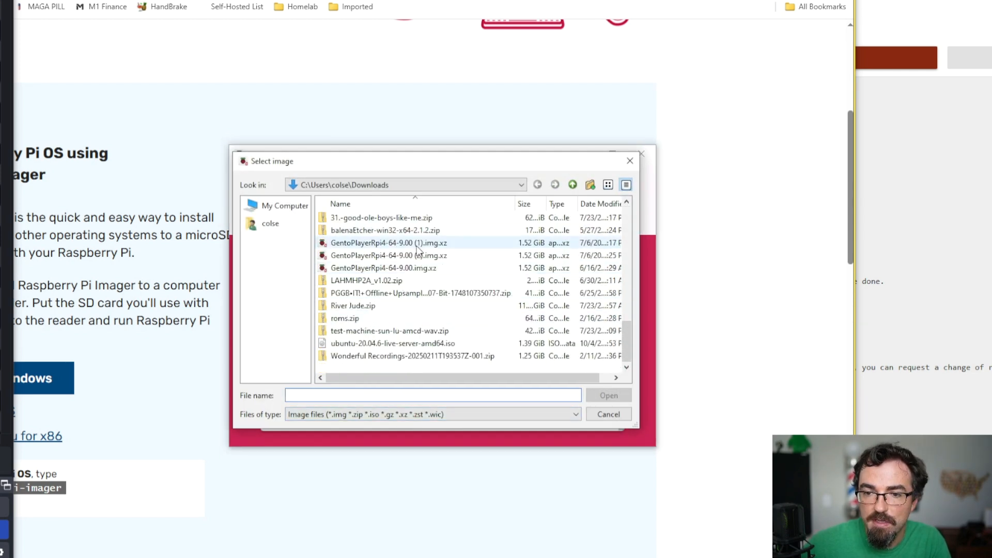
click(382, 267)
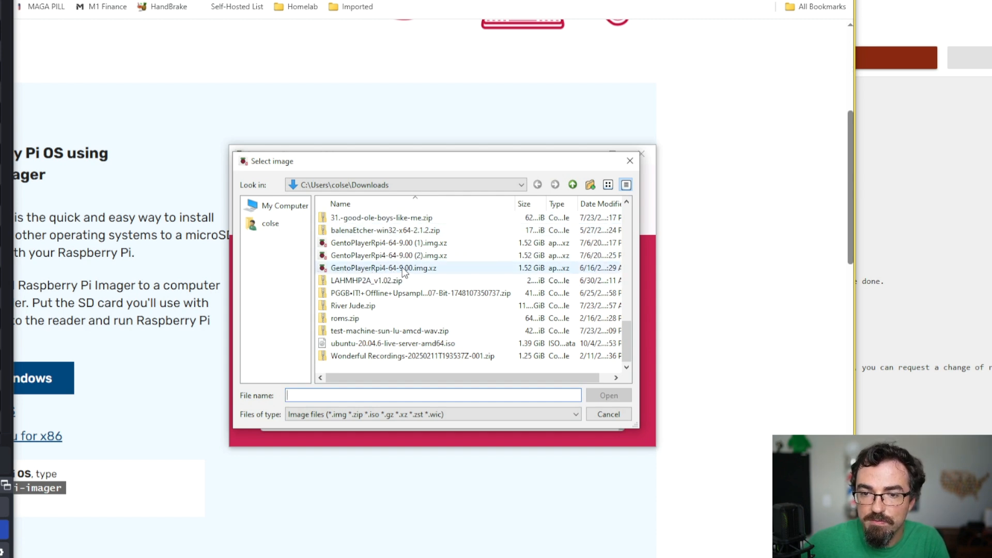
click(388, 255)
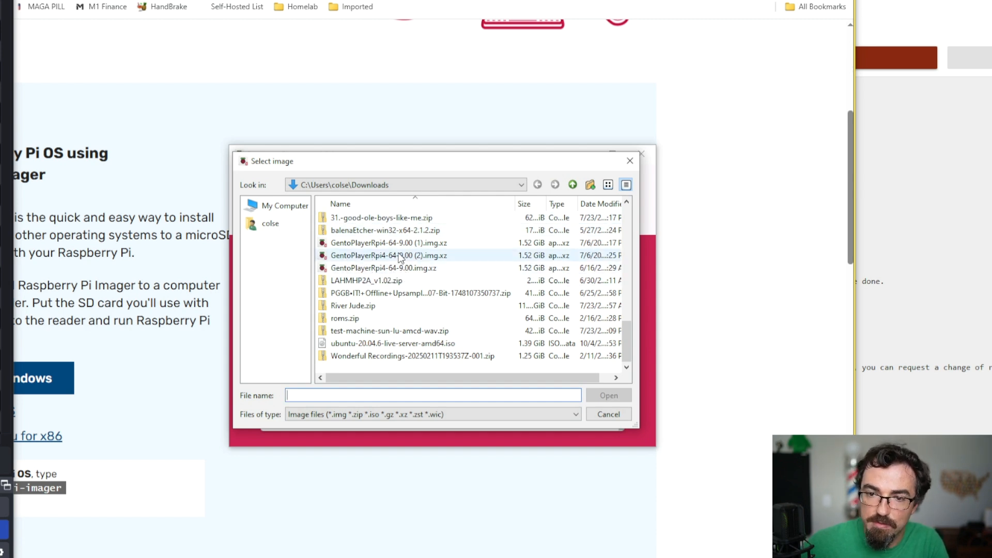
click(382, 267)
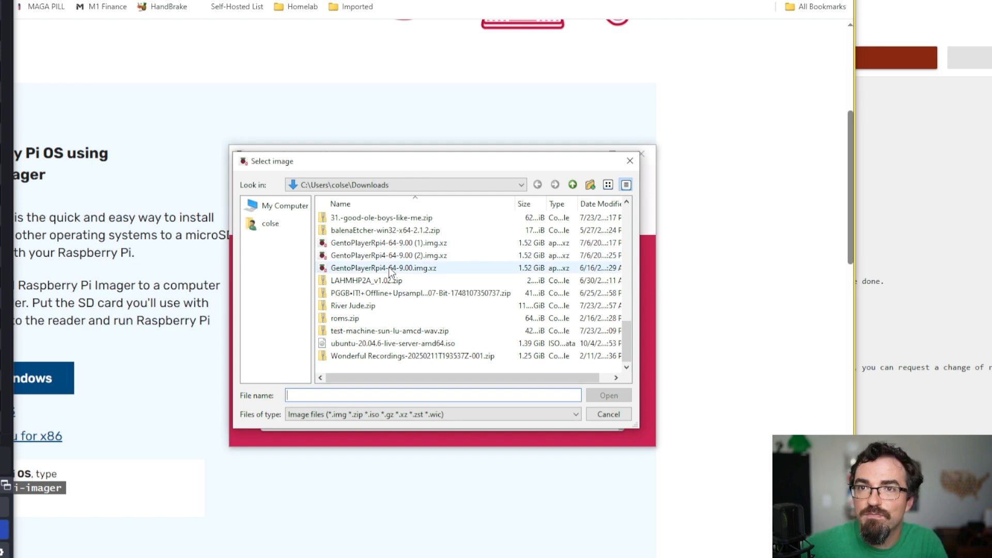
click(382, 268)
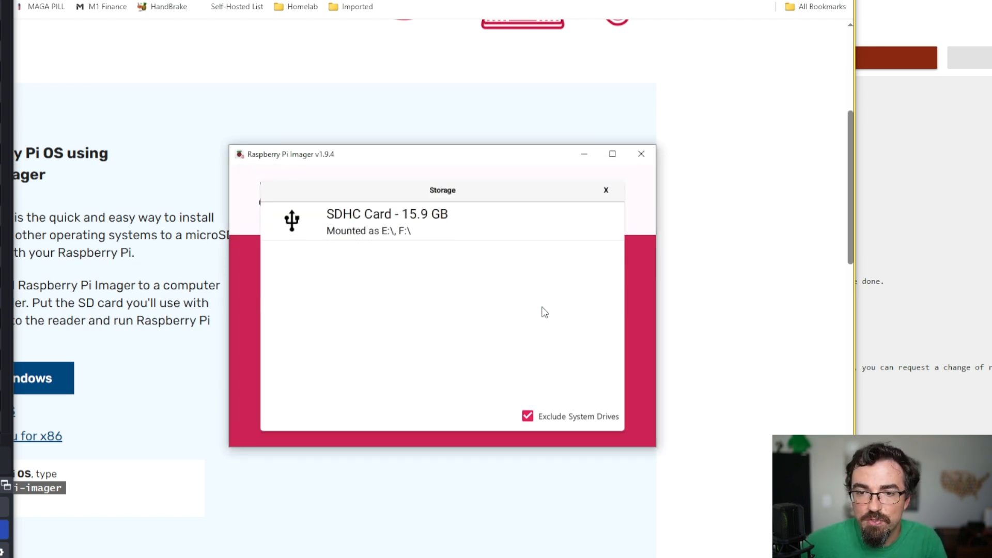
mouse_move(436, 235)
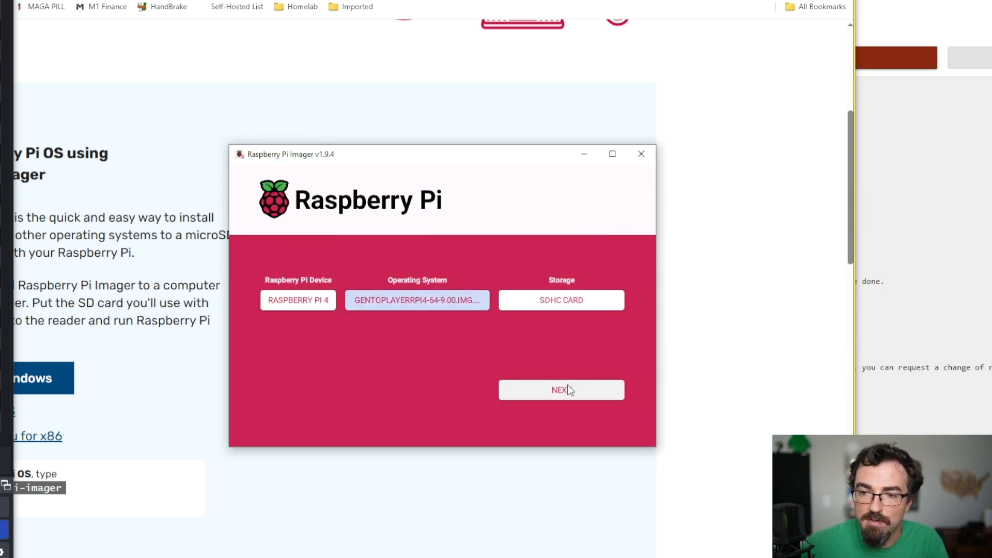
click(560, 390)
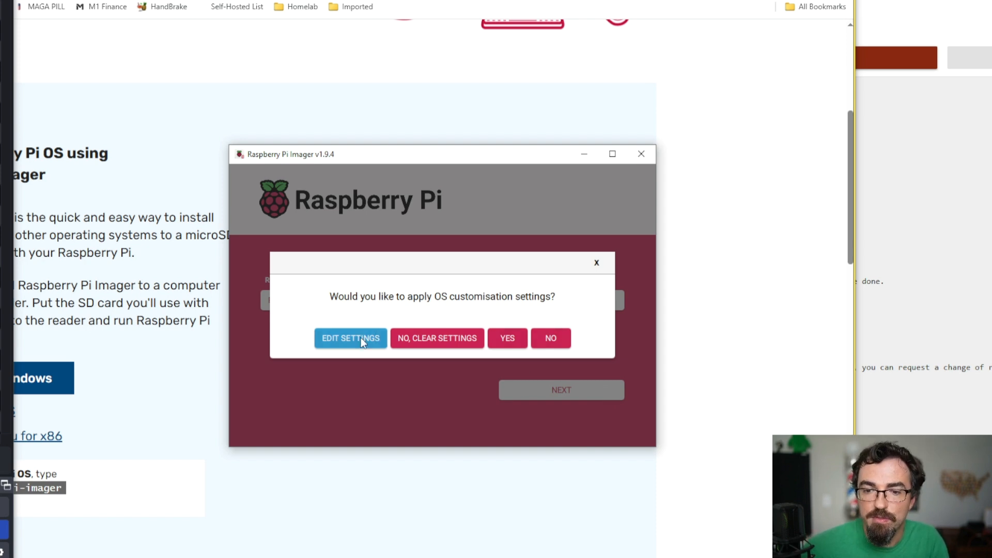
click(350, 337)
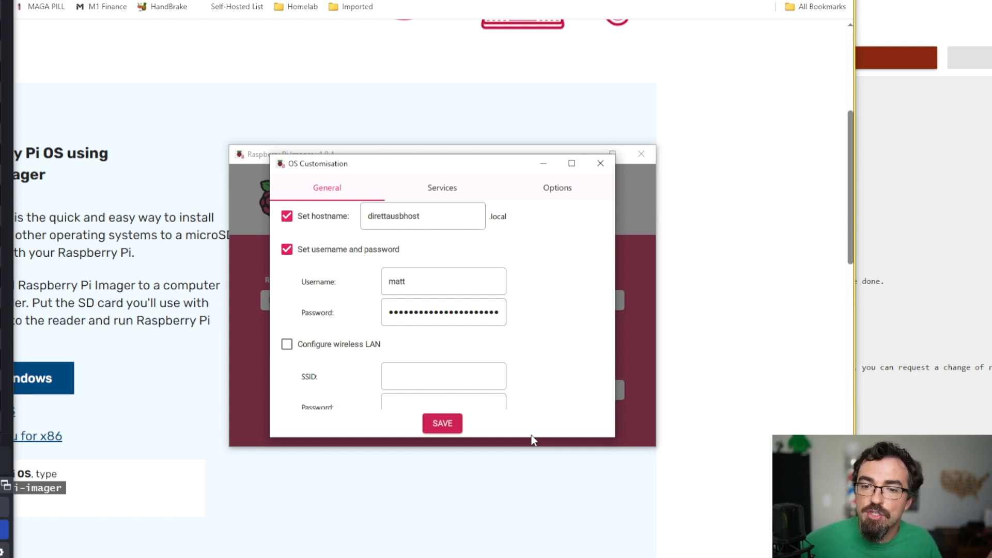
click(444, 312)
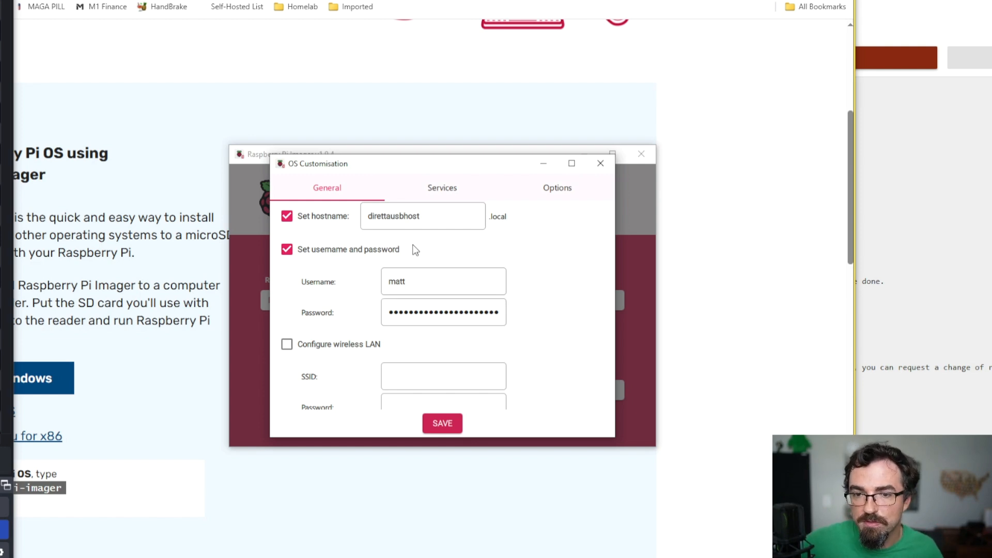
click(441, 424)
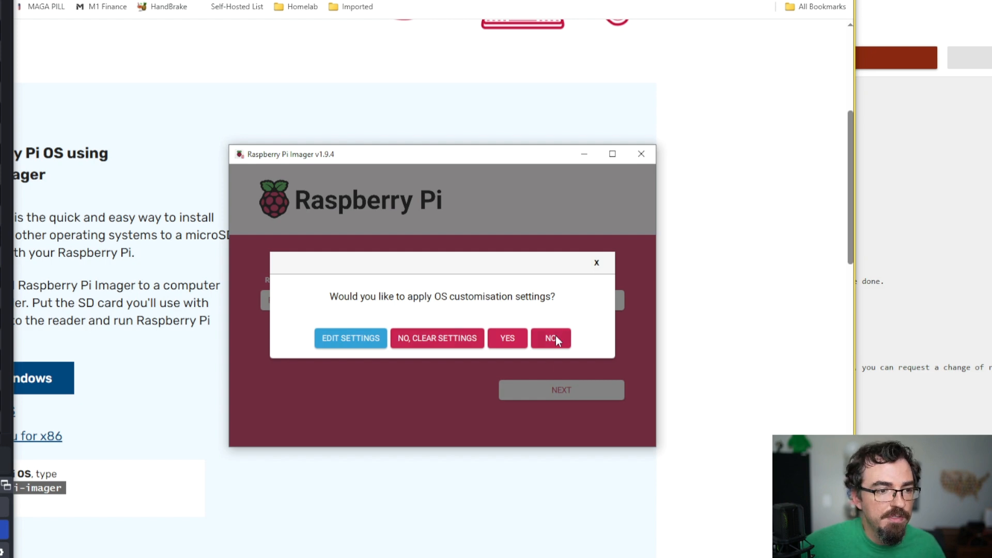
Decline OS customisation and confirm erasing the SD card to begin writing.
click(551, 338)
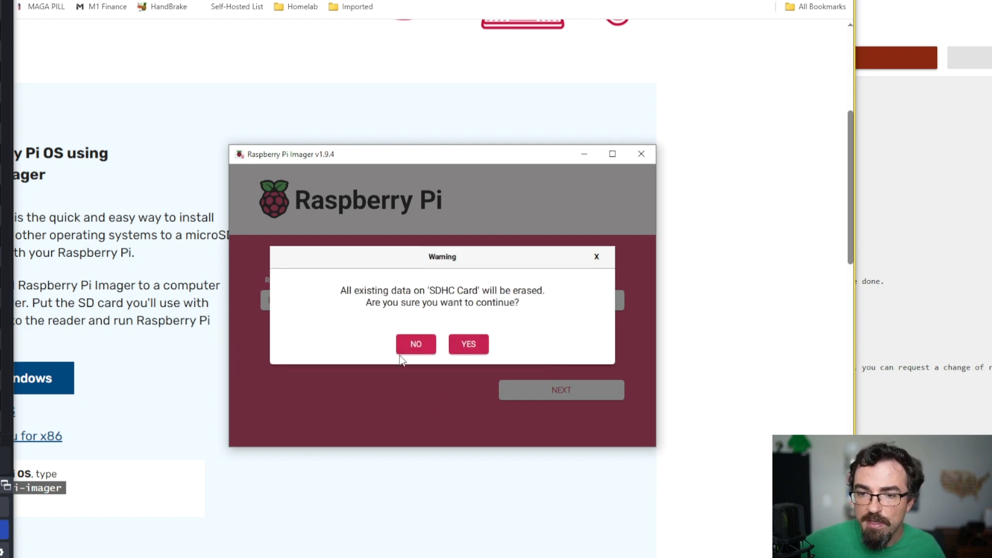
mouse_move(468, 344)
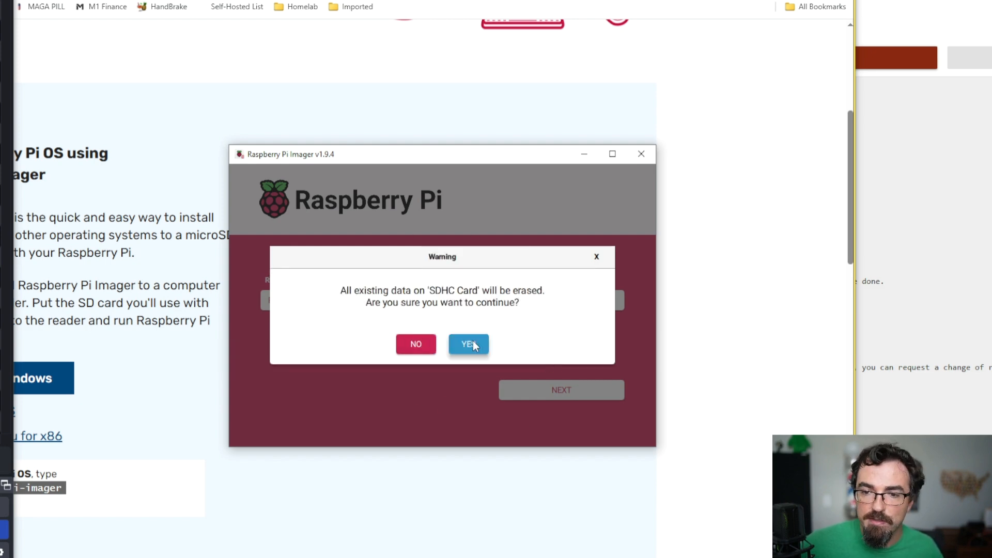
click(468, 344)
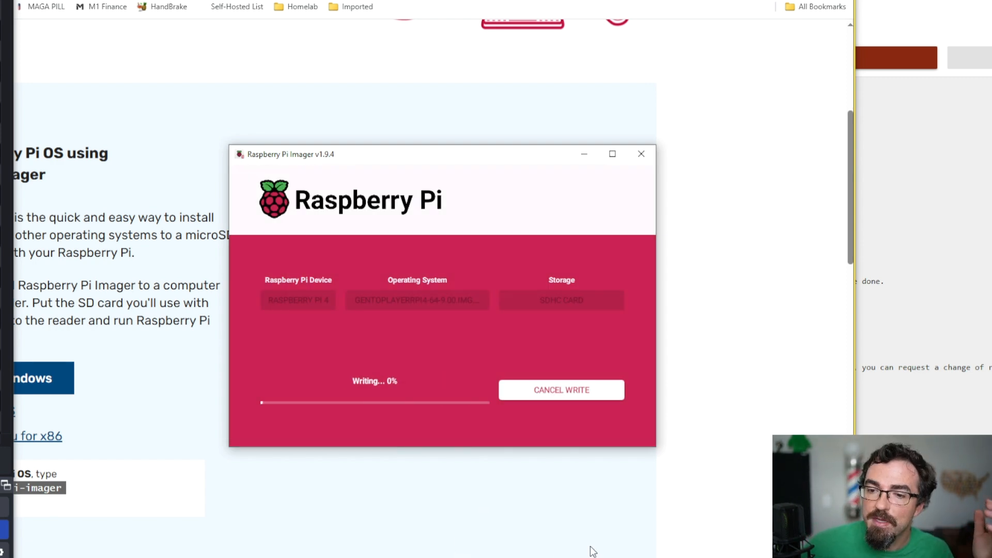
mouse_move(530, 495)
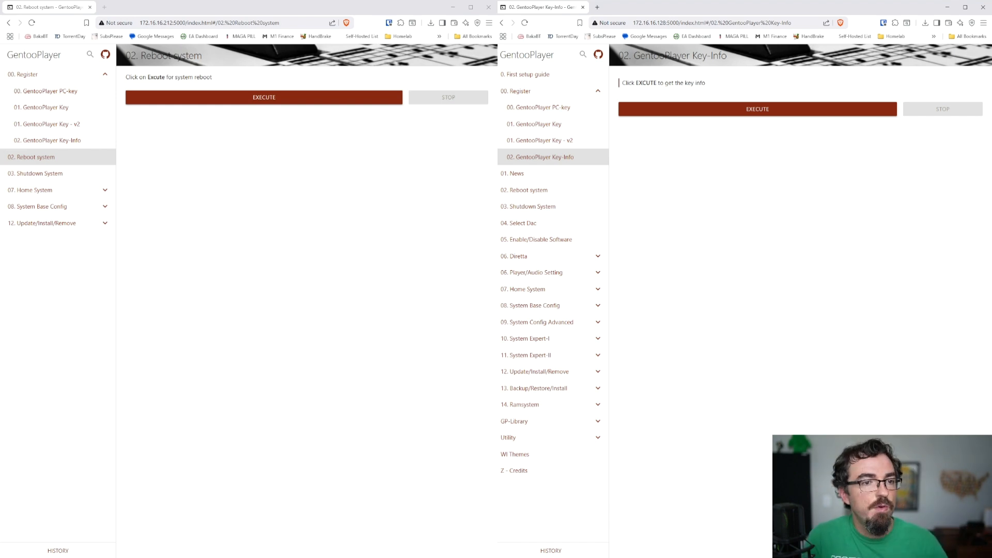
mouse_move(439, 200)
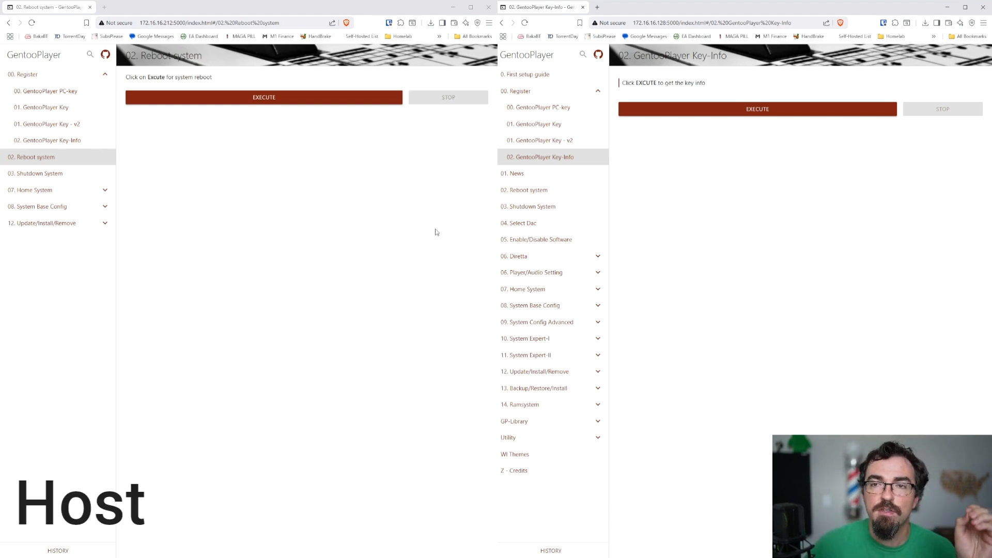
mouse_move(519, 250)
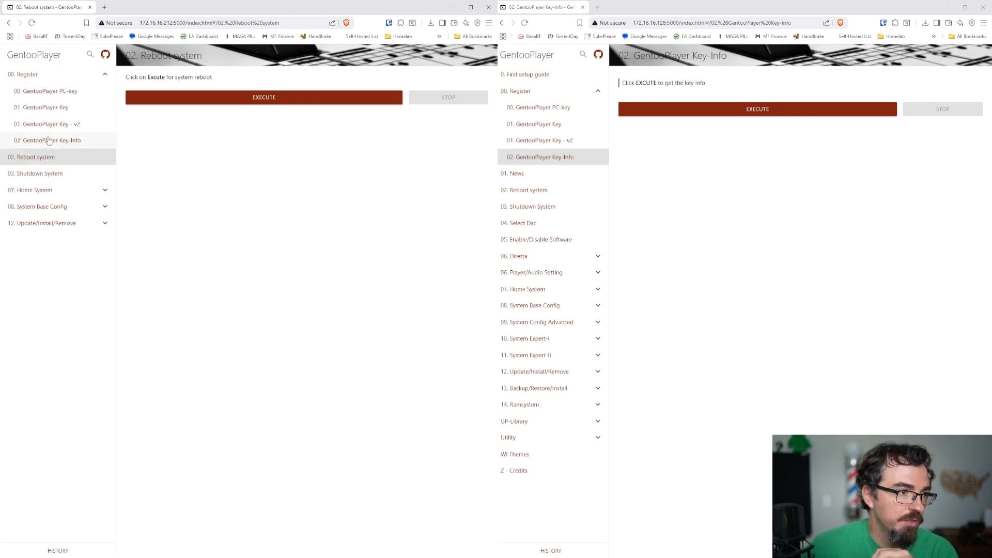
mouse_move(46, 91)
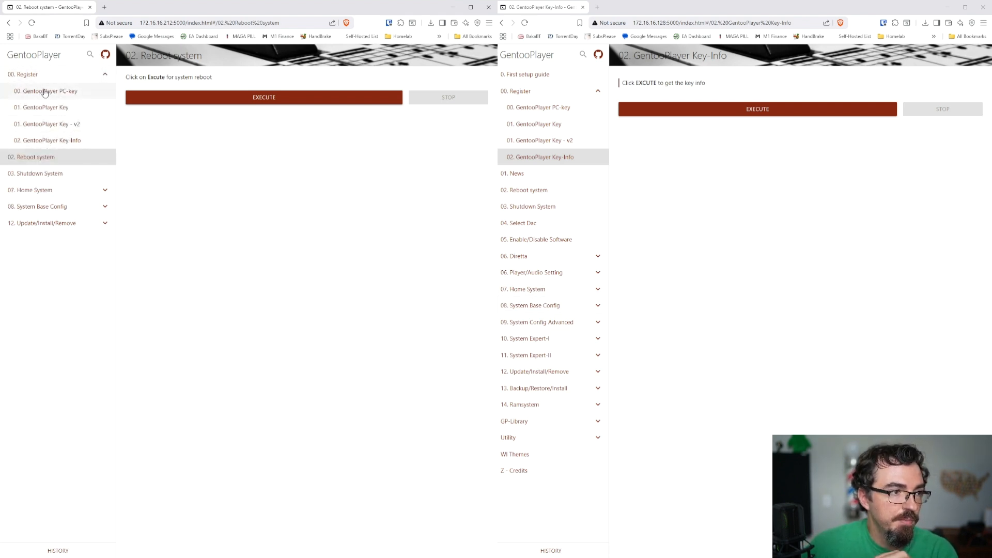
Run 00. GentooPlayer PC-key under Register on the host to generate its key.
click(46, 91)
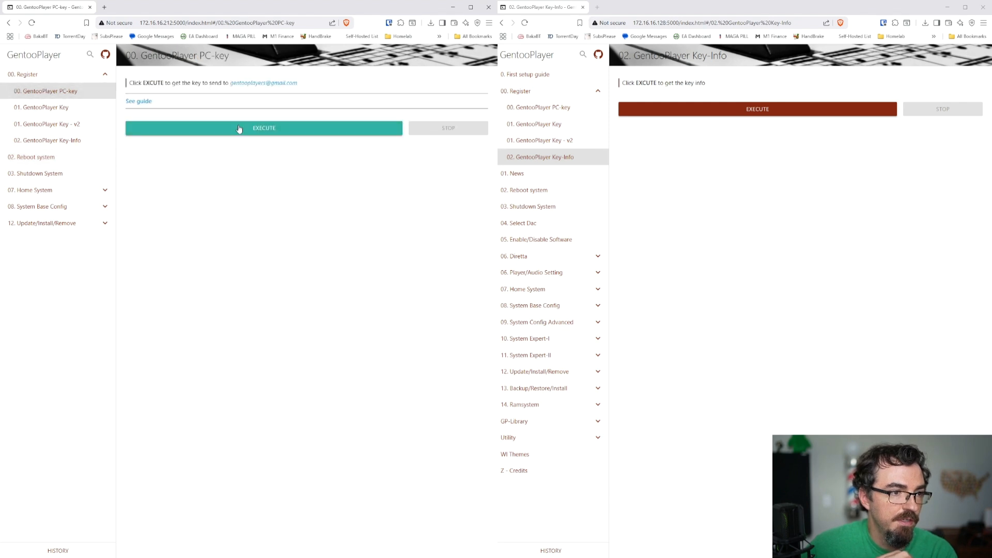
click(263, 128)
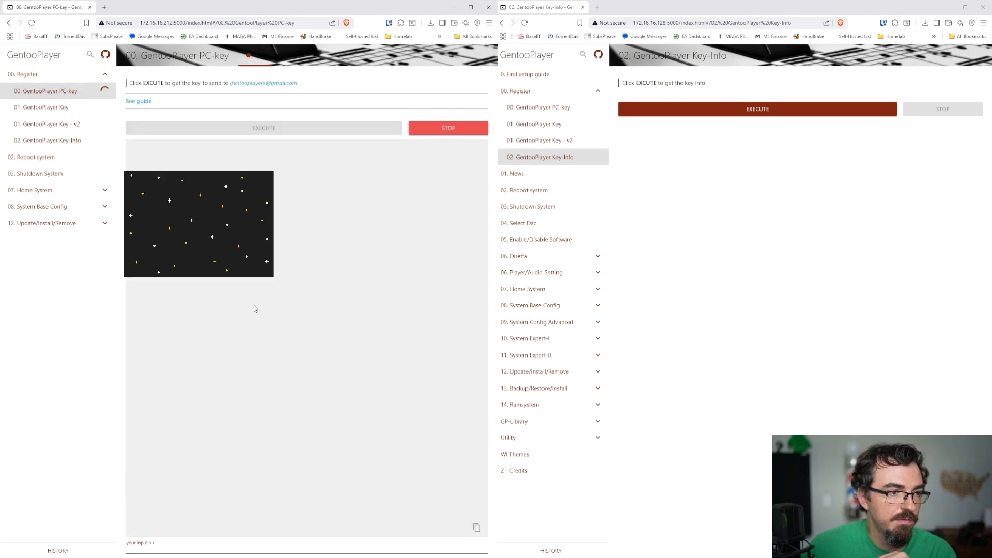
click(263, 127)
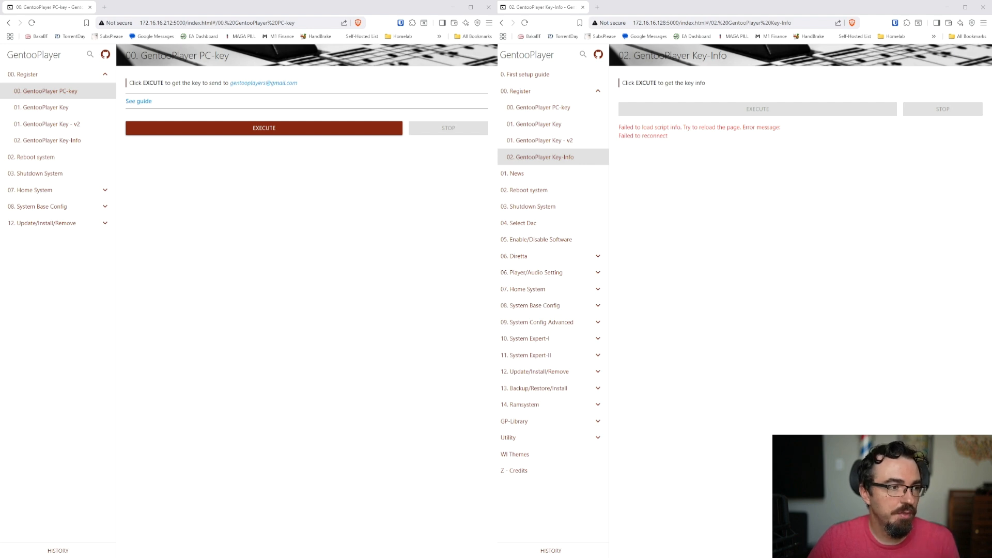
Run 01. GentooPlayer Key - v2 on the host and expand 12. Update/Install/Remove.
click(47, 124)
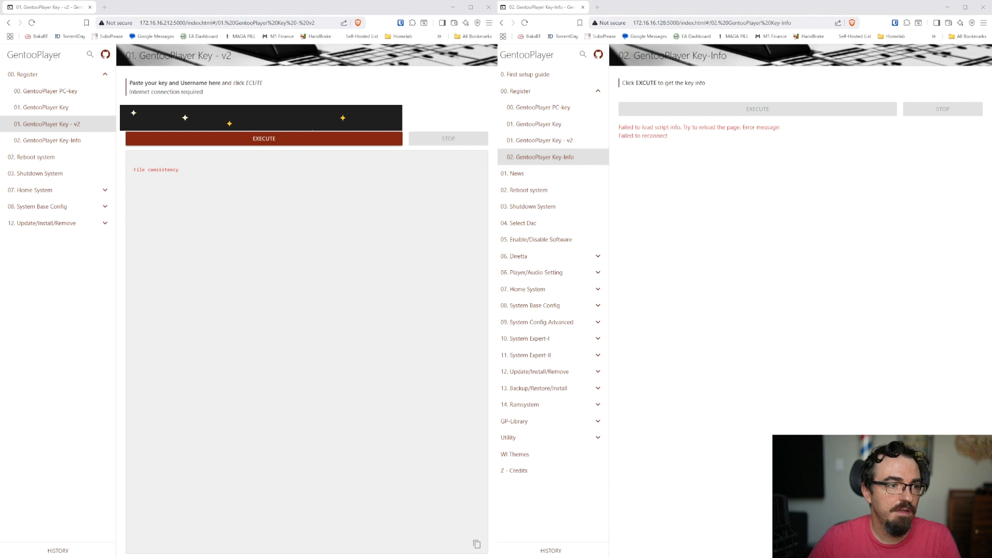
mouse_move(388, 234)
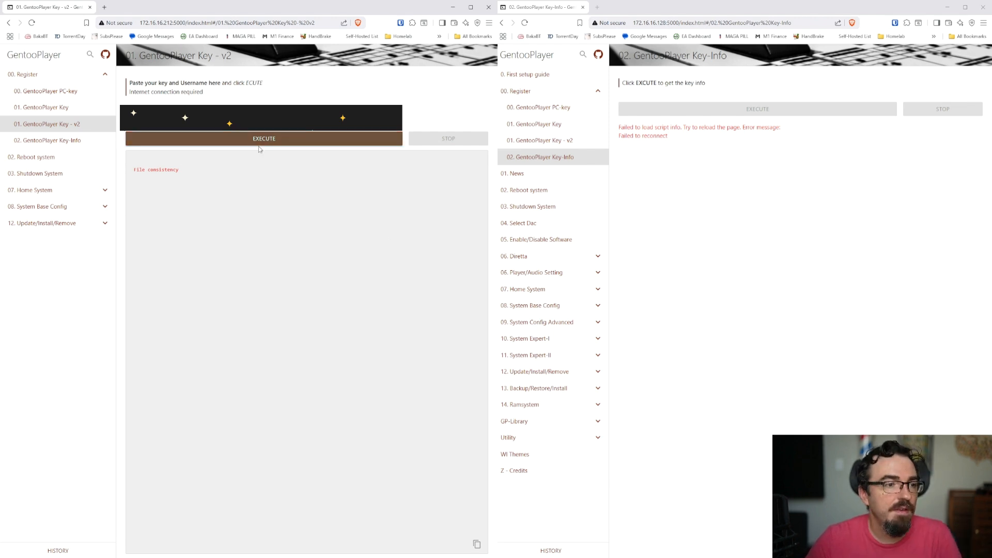
click(263, 137)
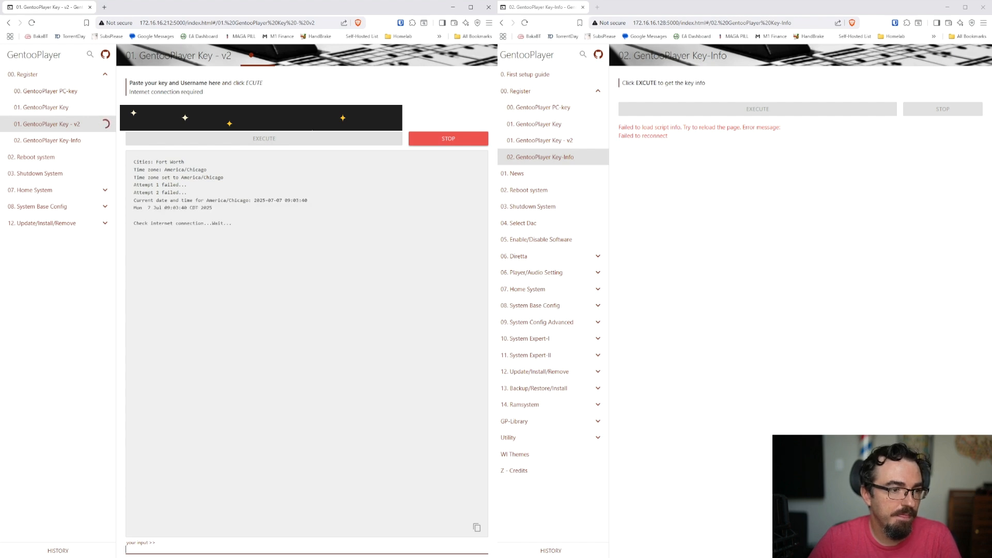
click(263, 137)
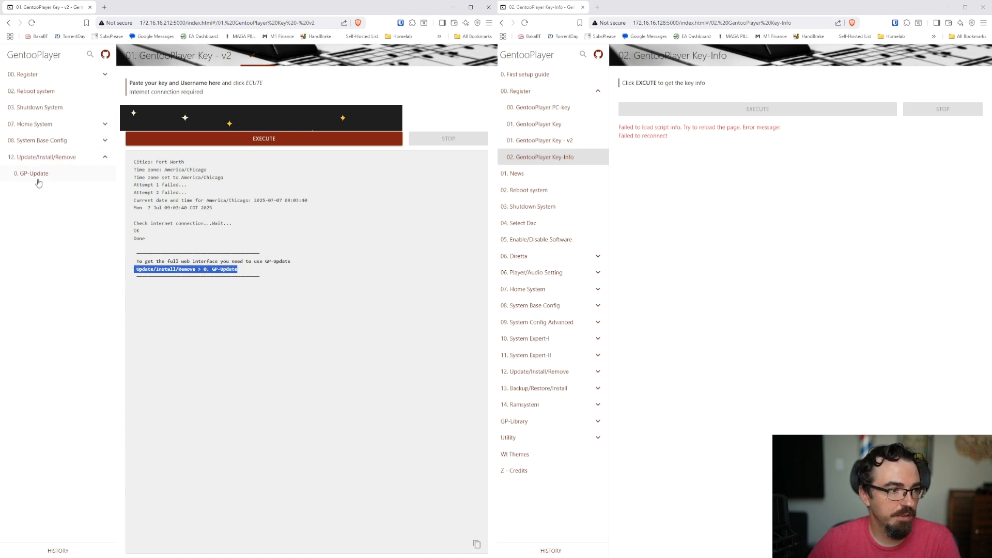
Run 0. GP-Update on the host until the full sidebar menu appears.
click(32, 173)
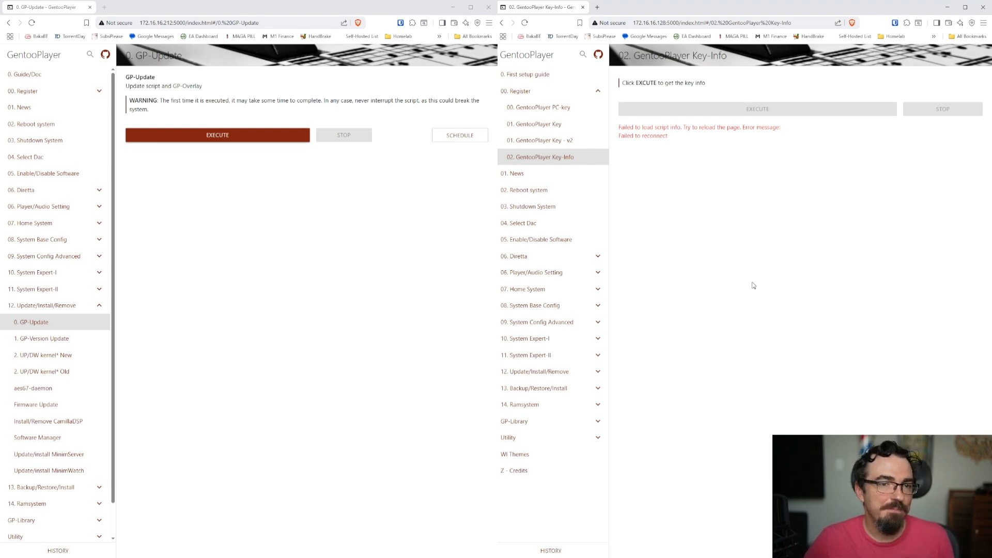
mouse_move(807, 254)
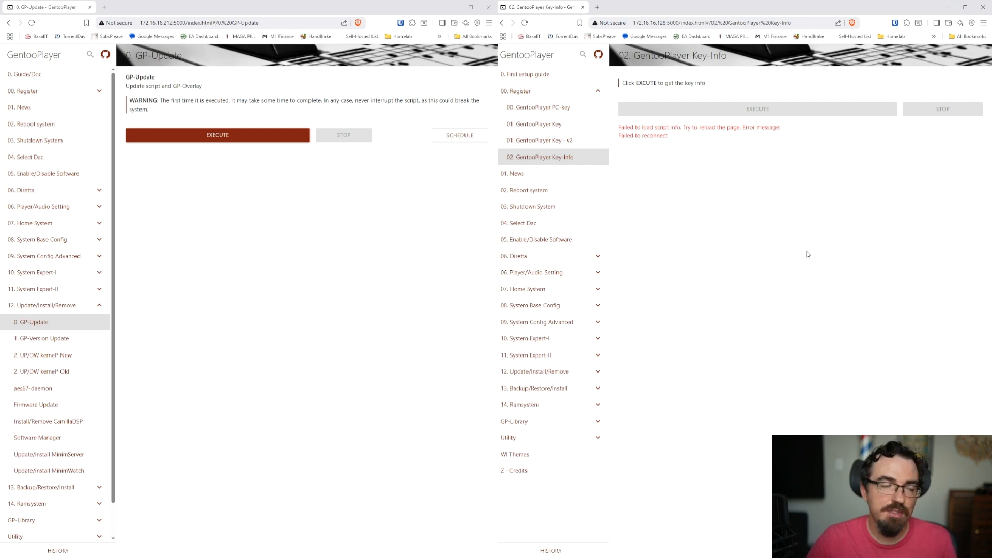
mouse_move(817, 263)
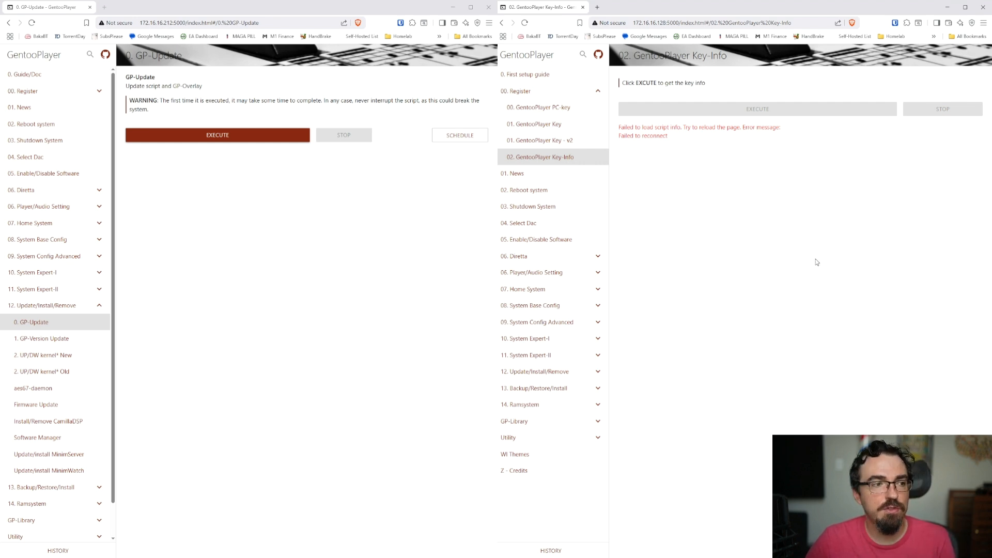
mouse_move(830, 253)
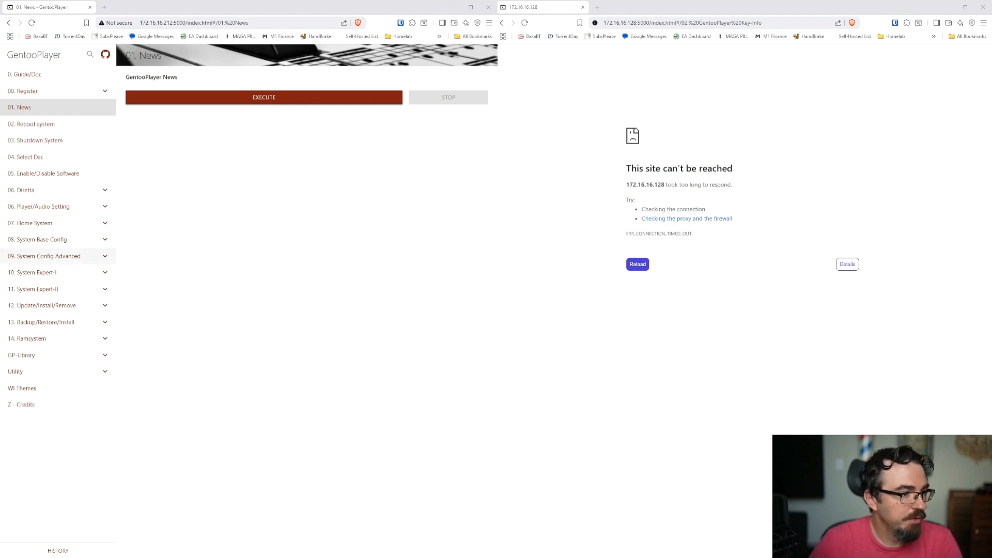
In 08. System Base Config > Network bridge, choose 'setting' with Iface 1 = eth1 and Iface 2 = eth0.
click(38, 238)
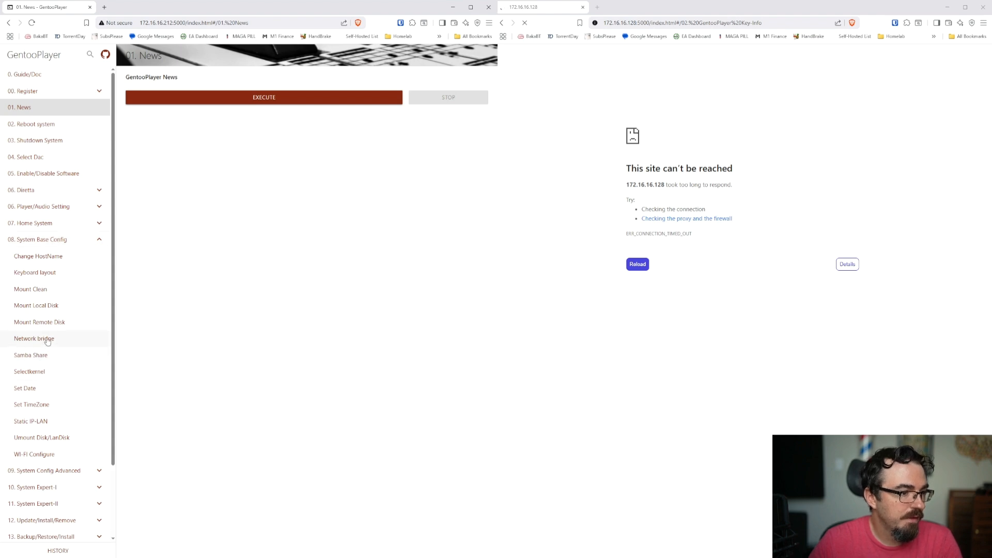
click(33, 338)
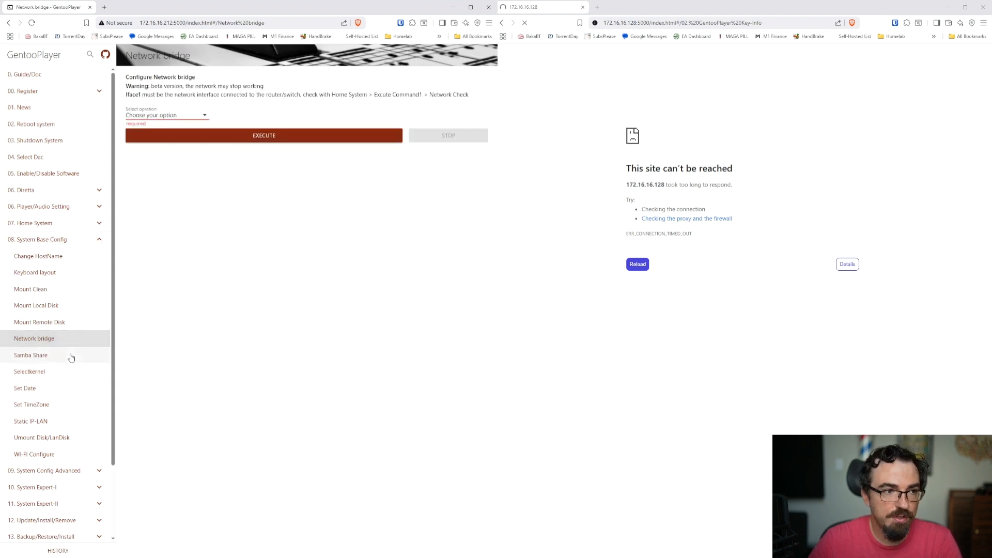
click(166, 114)
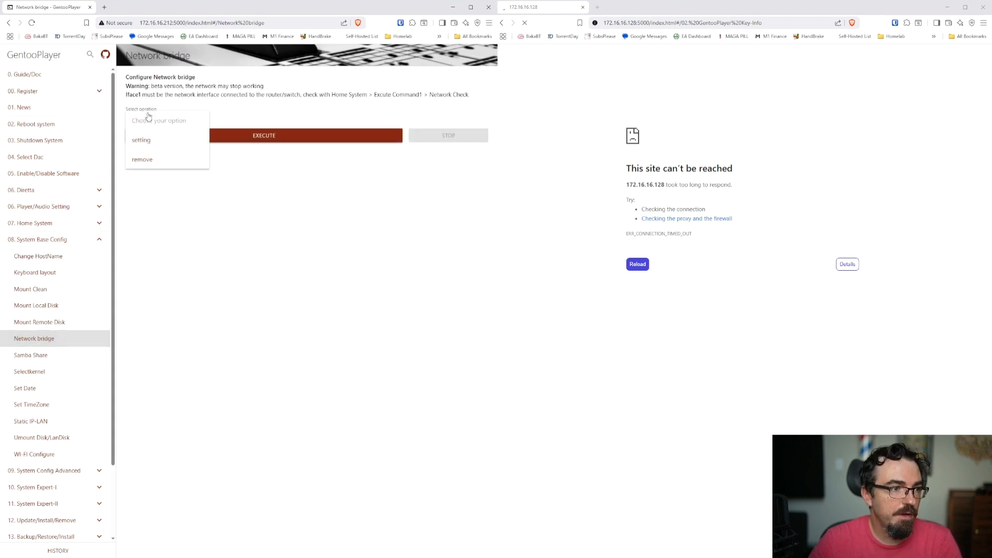
click(141, 140)
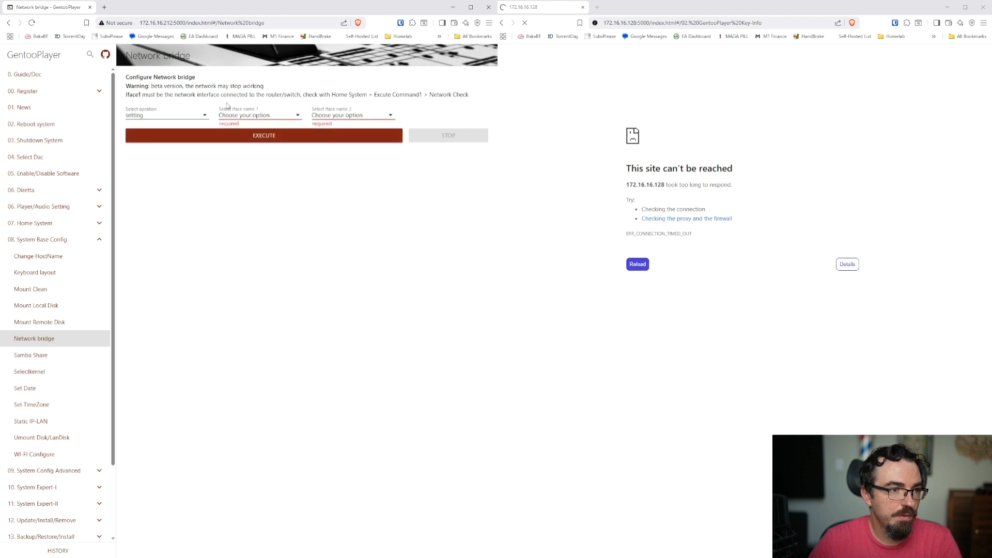
click(259, 115)
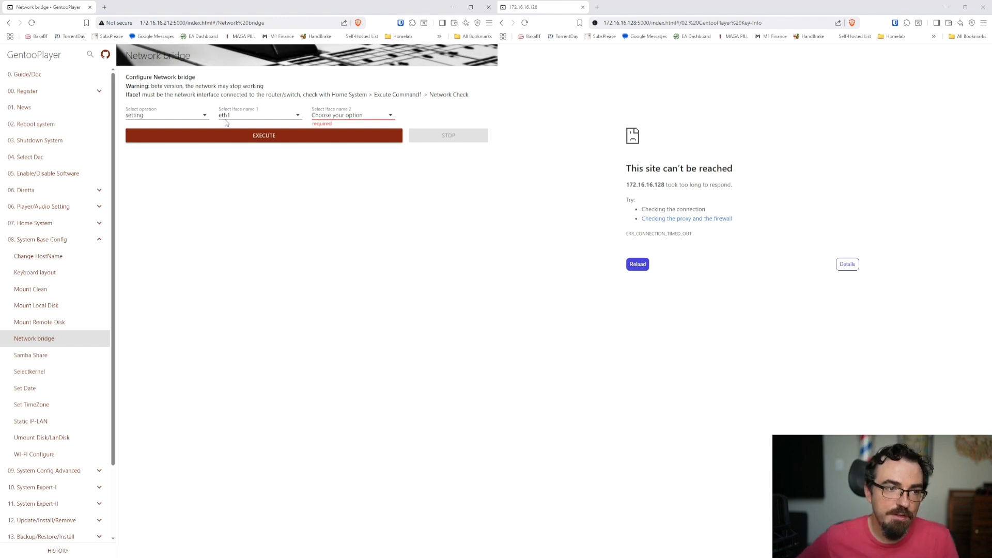
click(351, 115)
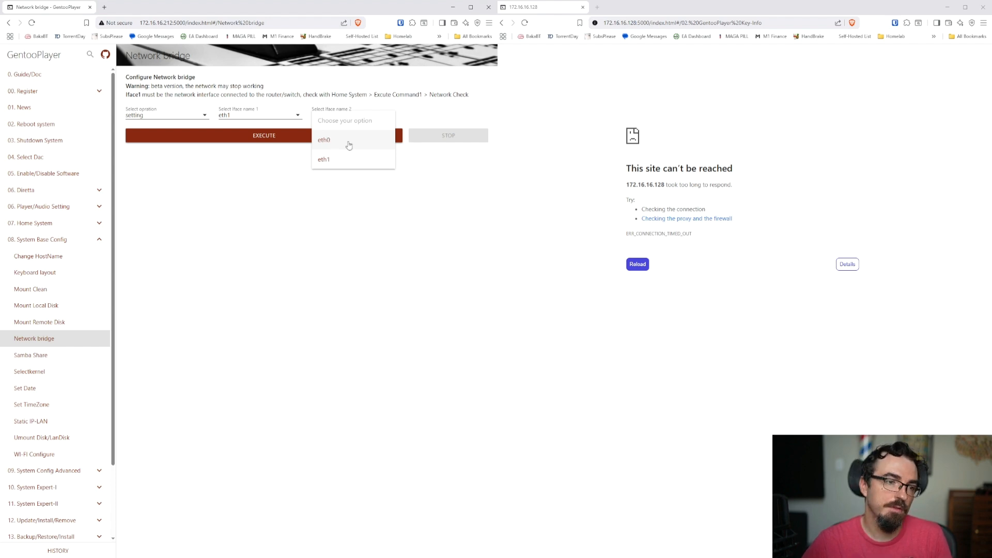
click(323, 139)
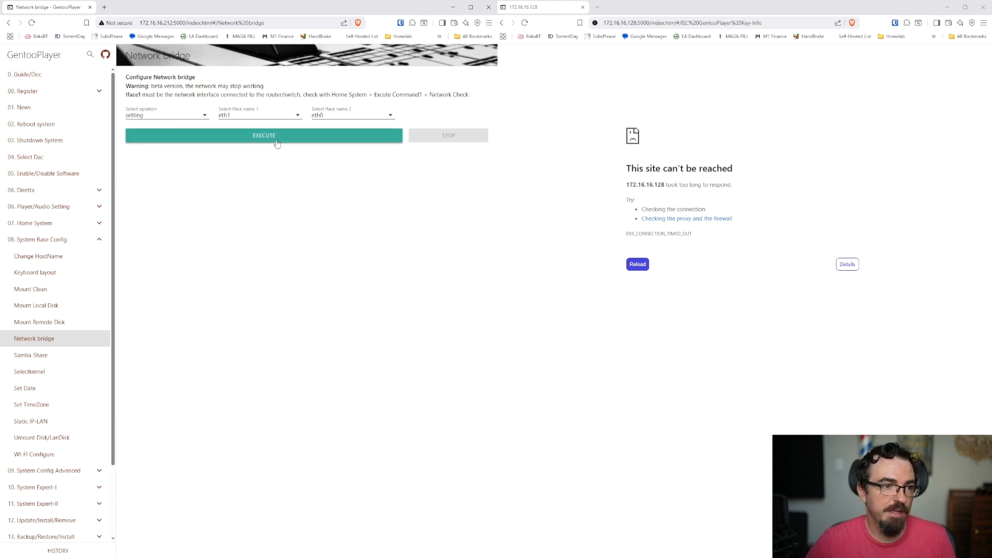
Execute the bridge setup until 'Bridge is working', then reload the target's page.
click(263, 135)
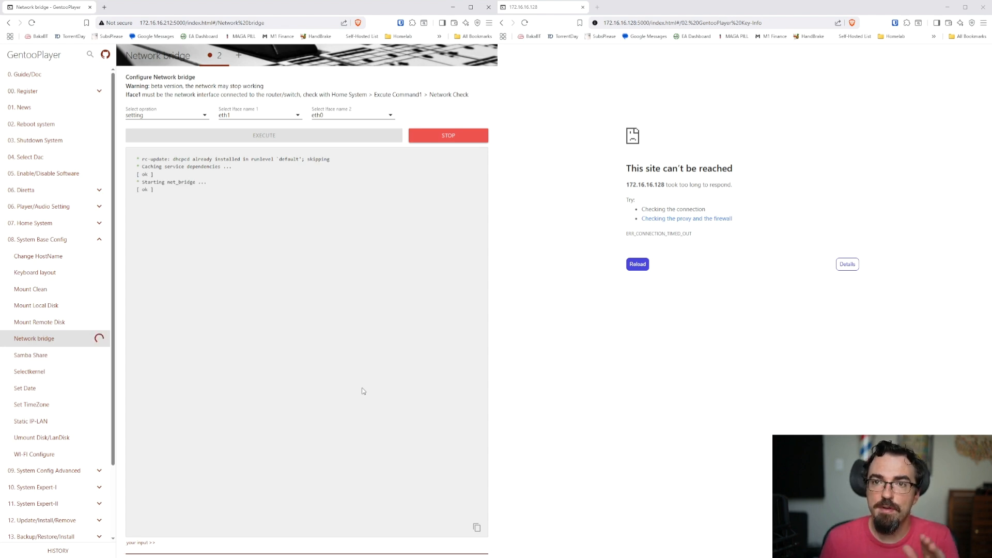
mouse_move(310, 305)
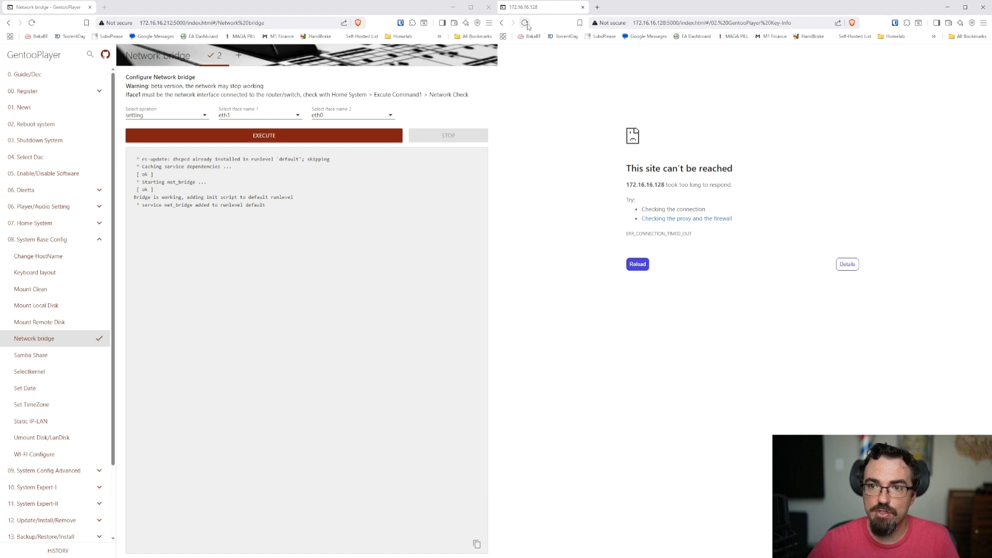
mouse_move(638, 264)
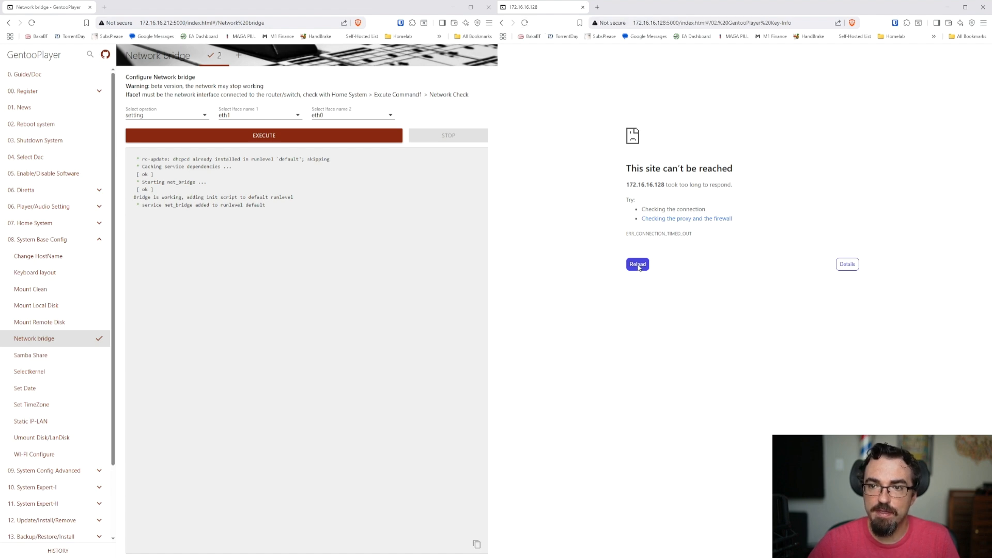
click(638, 263)
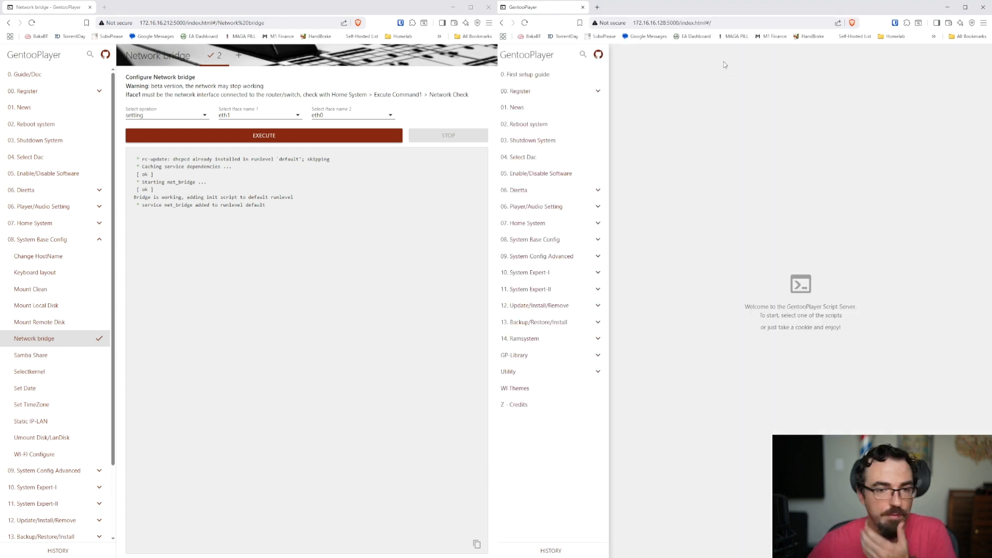
mouse_move(689, 190)
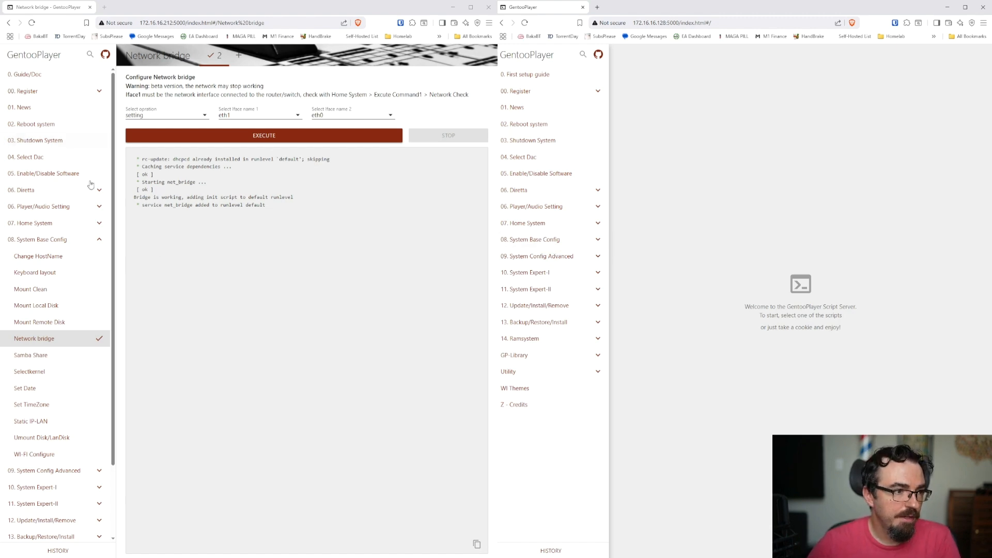
Run the Diretta Host installer on the host and show the target's Diretta options.
click(24, 190)
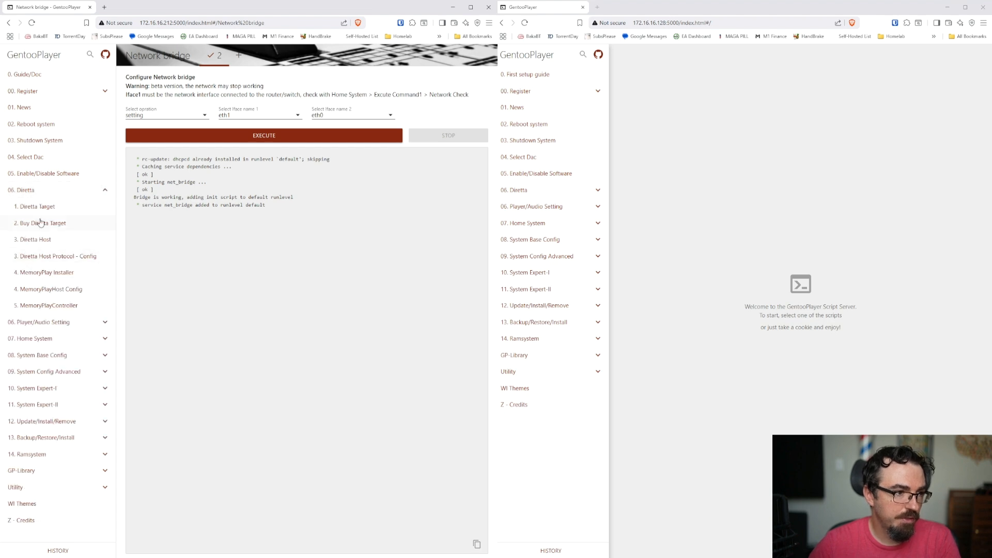
click(35, 238)
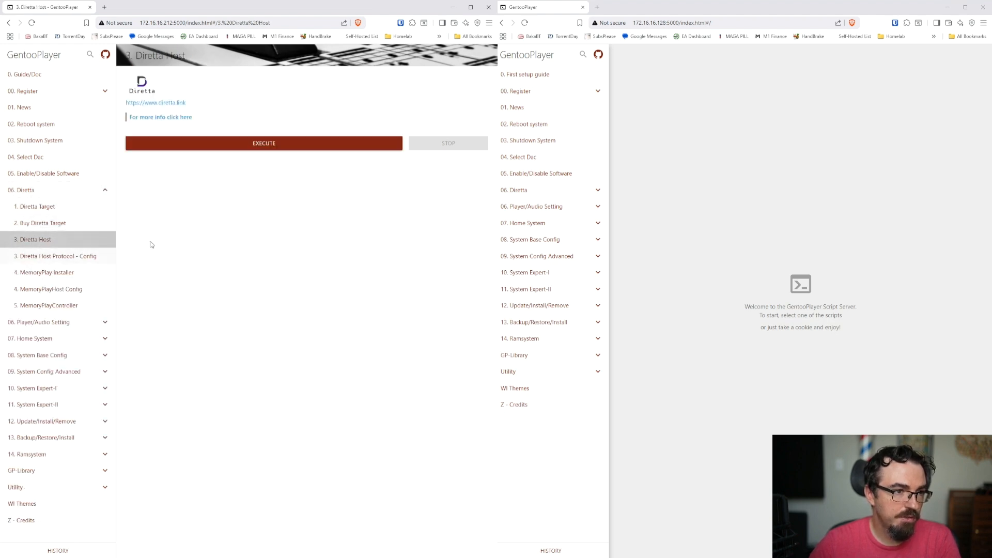
click(264, 142)
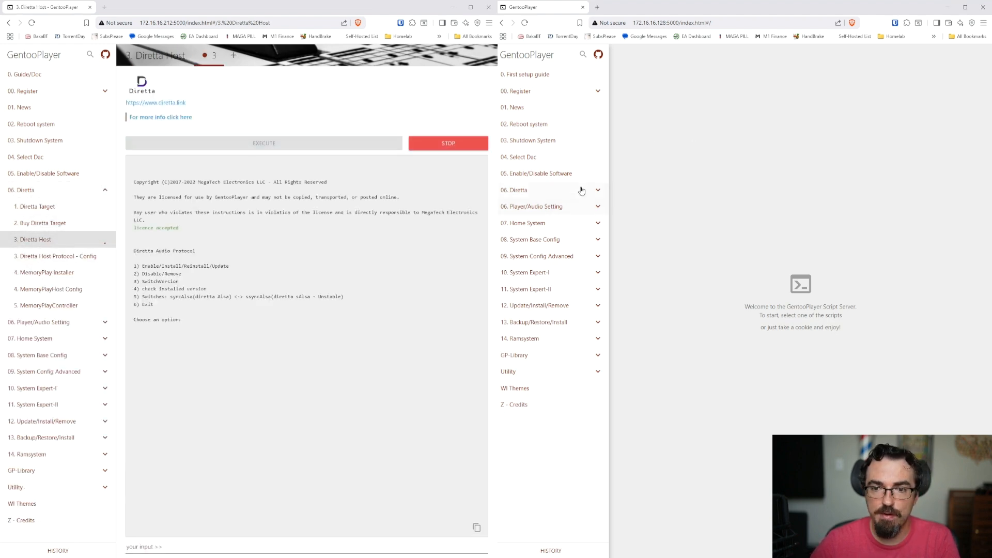
click(515, 190)
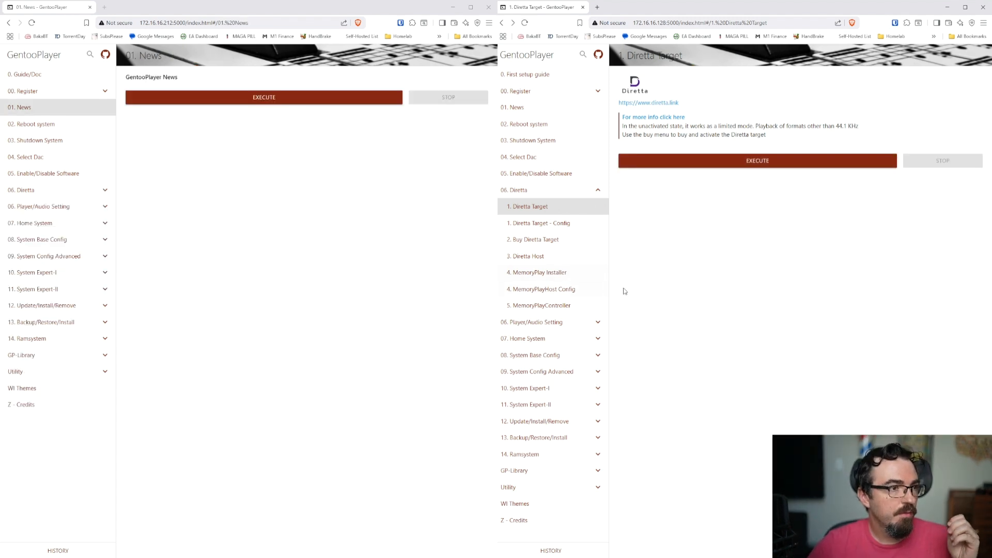
mouse_move(657, 267)
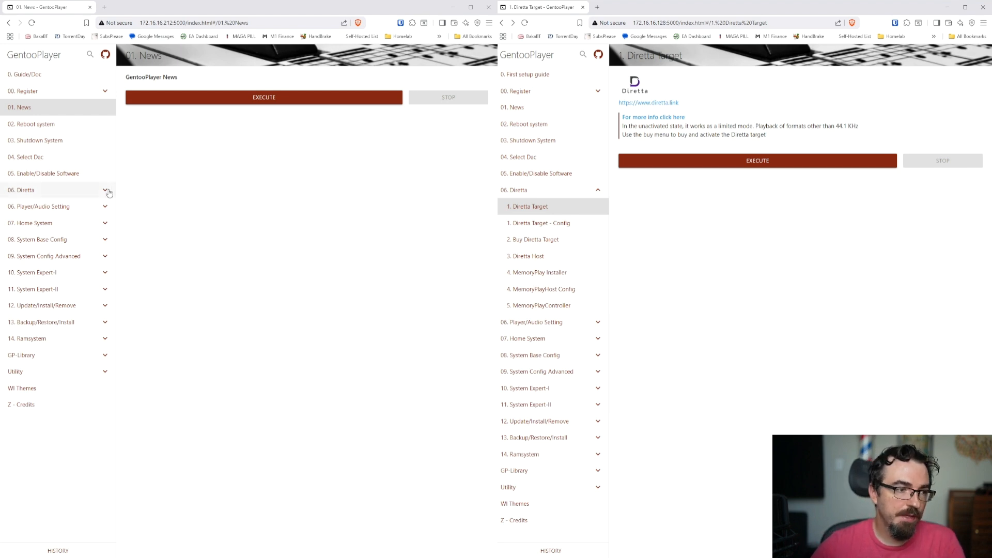
Show Diretta Host Protocol config on the host and Diretta Target config on the target.
click(105, 192)
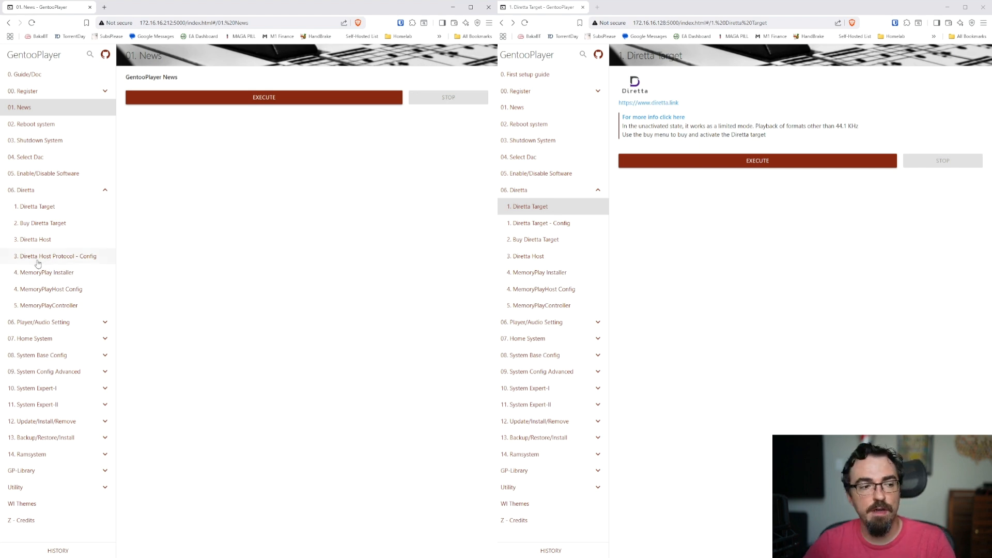
click(56, 255)
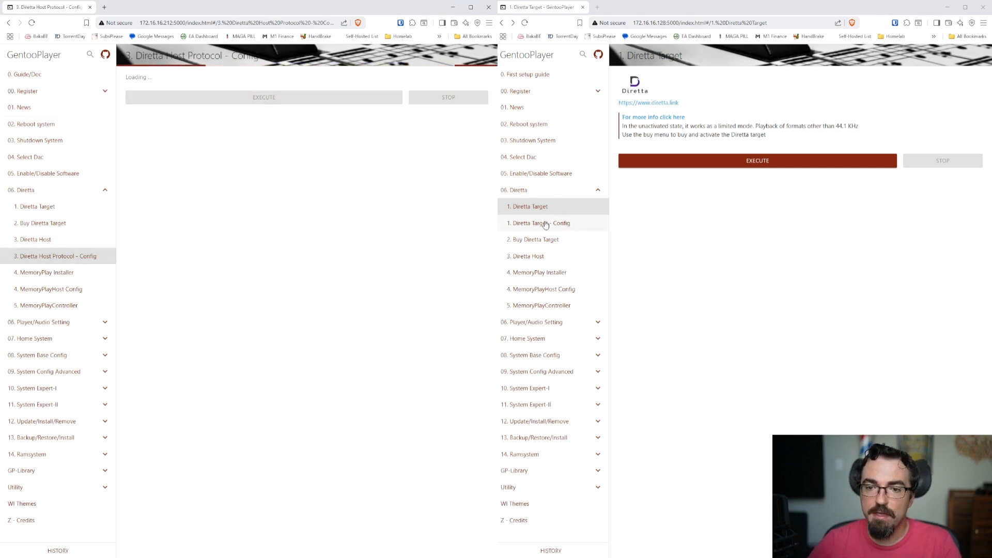
click(540, 224)
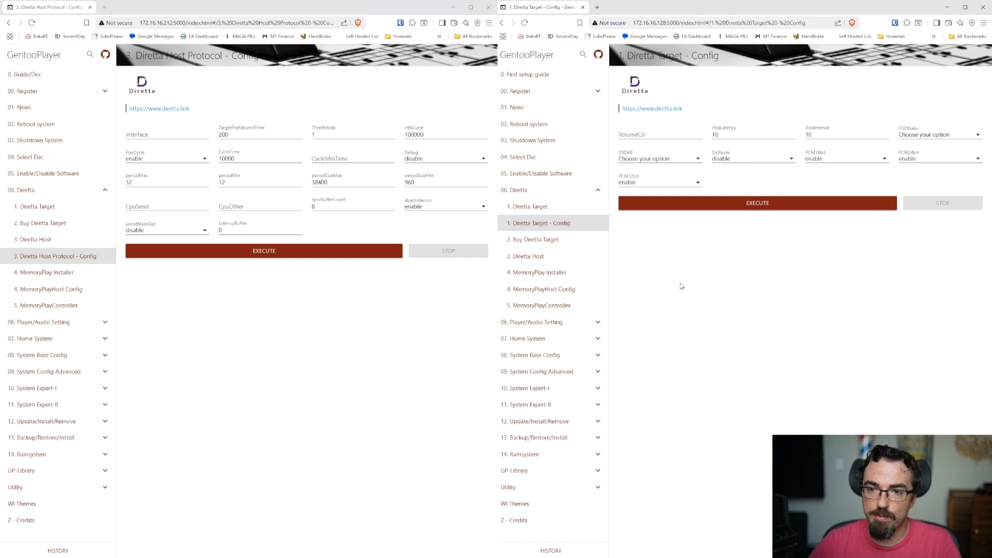
mouse_move(686, 280)
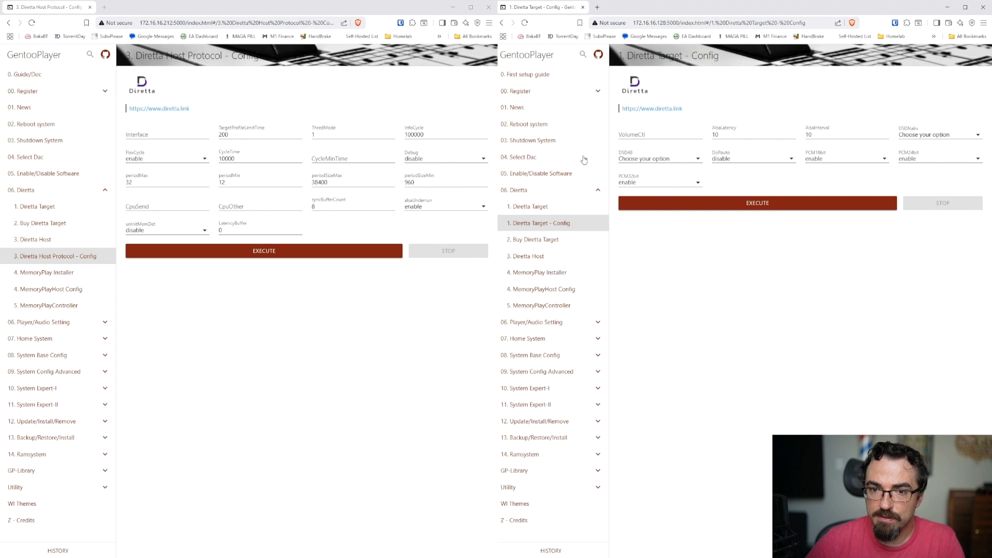
On the target's Select Dac page, keep Generic I2S as the audio device.
click(520, 156)
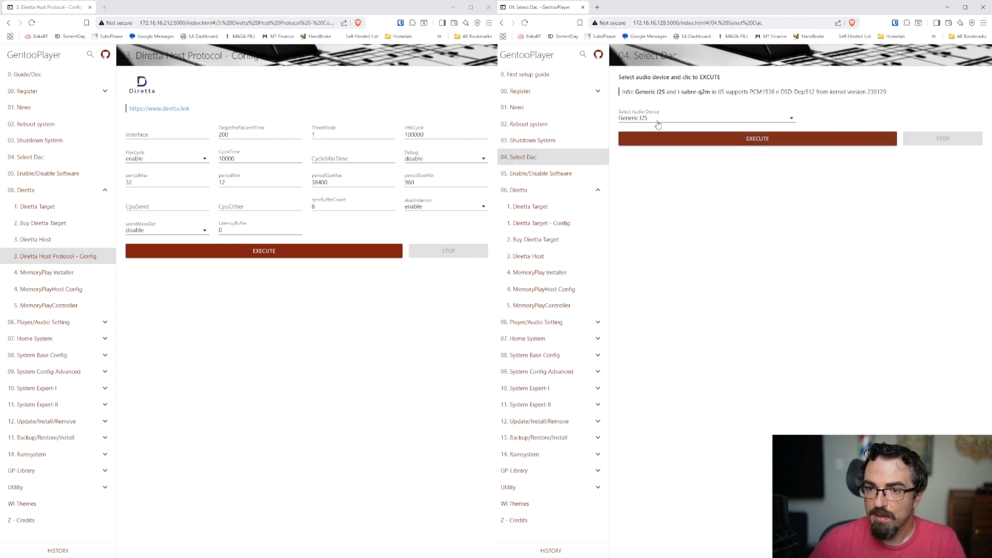
click(706, 118)
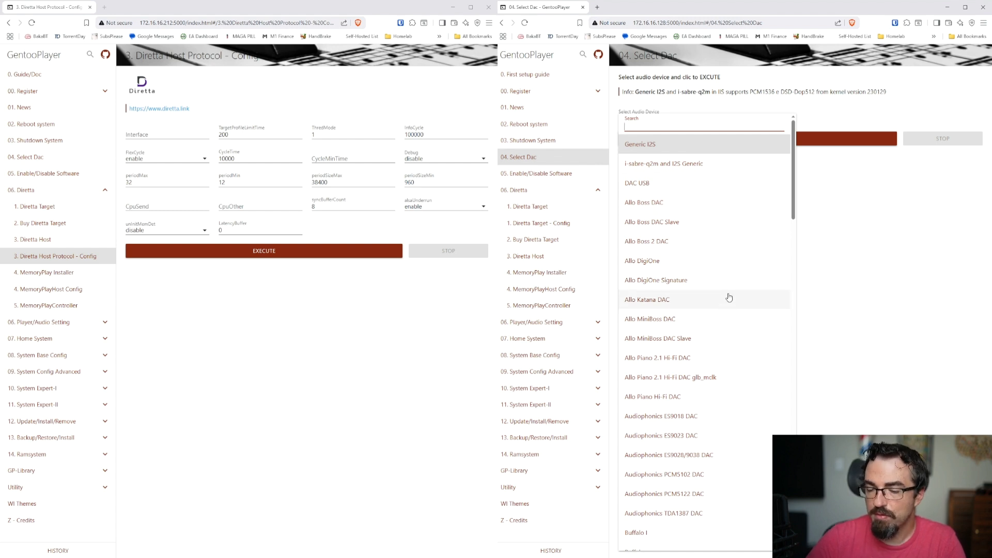
scroll(down, 3)
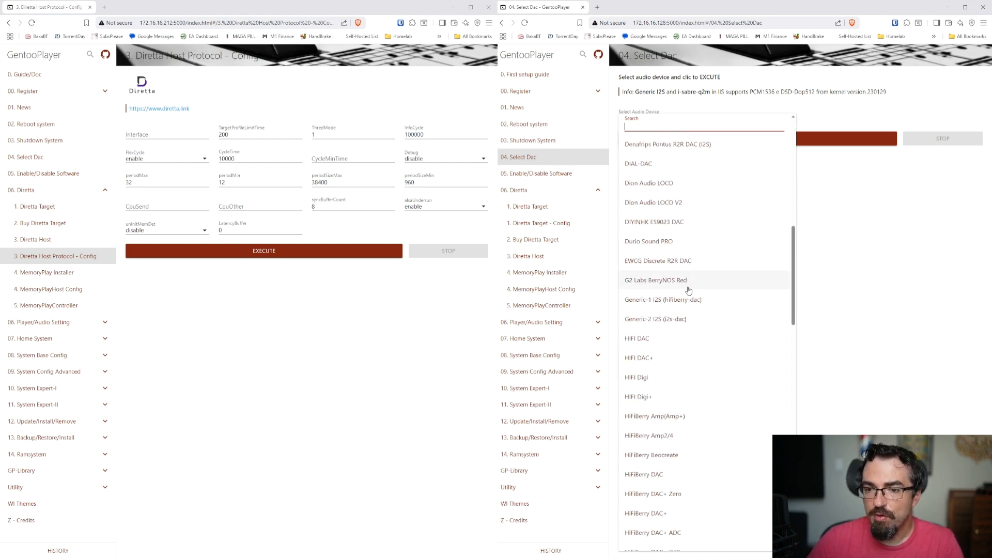
scroll(down, 3)
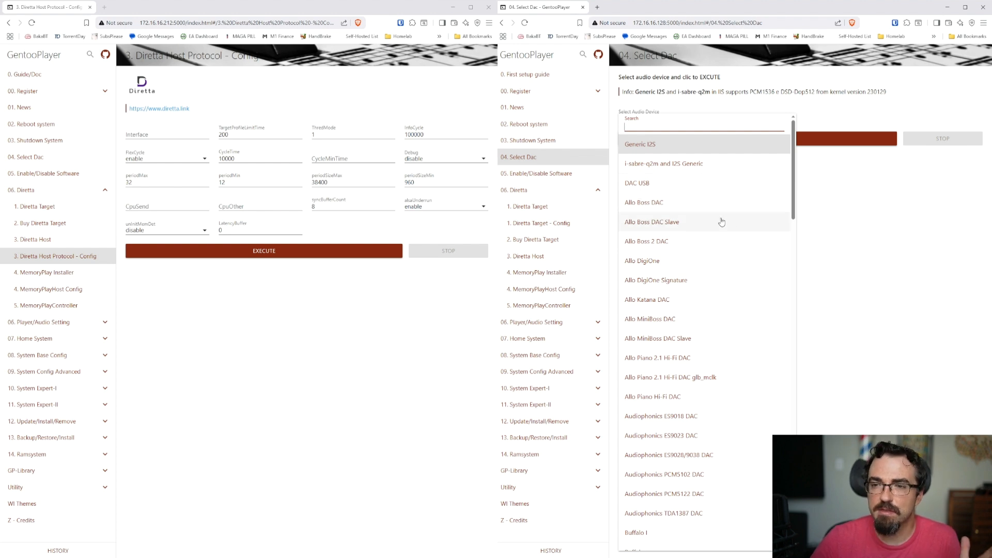
click(640, 143)
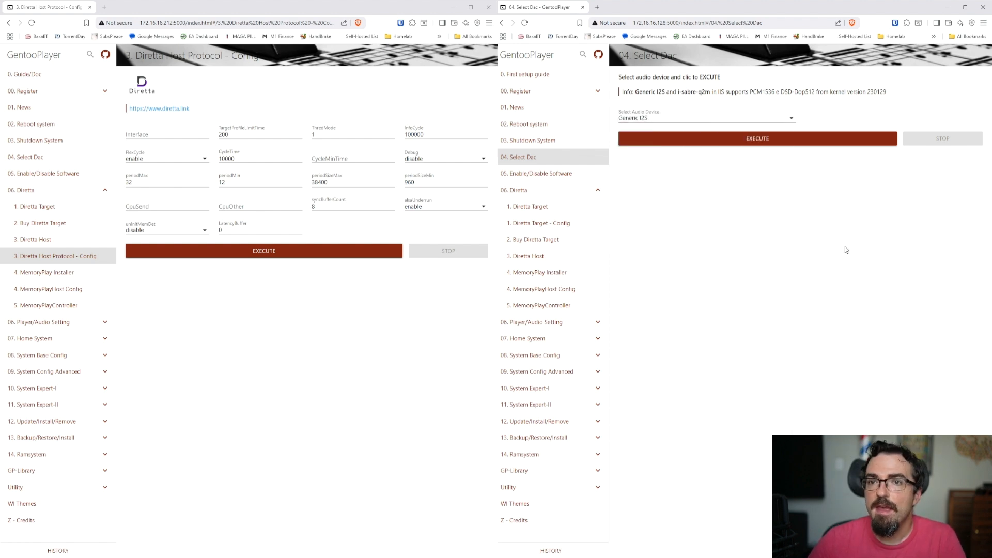
mouse_move(804, 220)
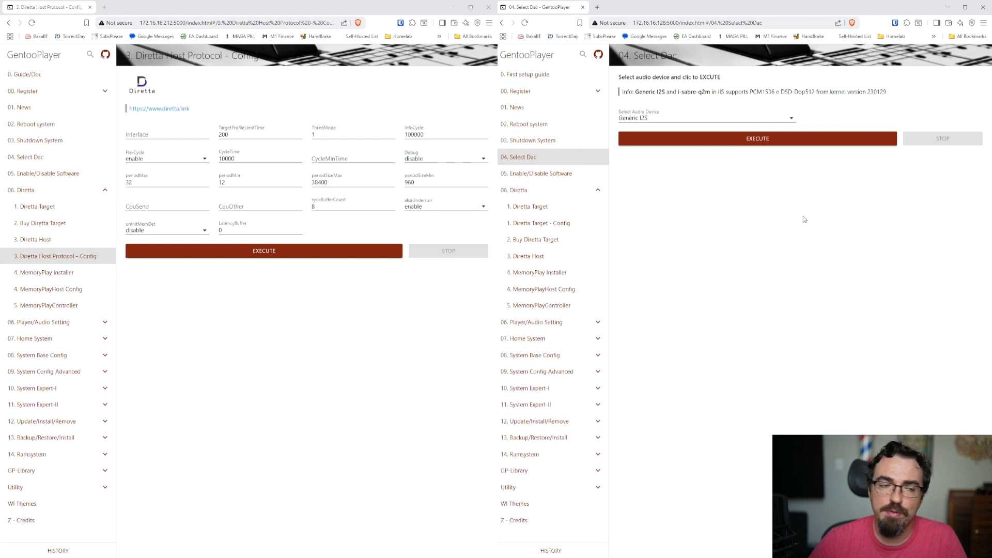
mouse_move(990, 177)
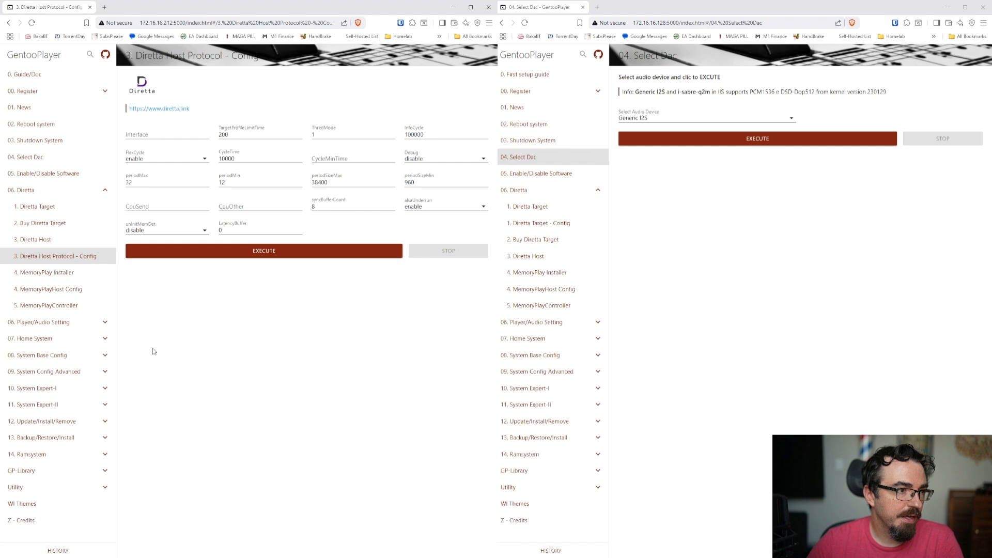
Set RoonBridge to enable in Enable/Disable Software on the host and apply it.
click(45, 172)
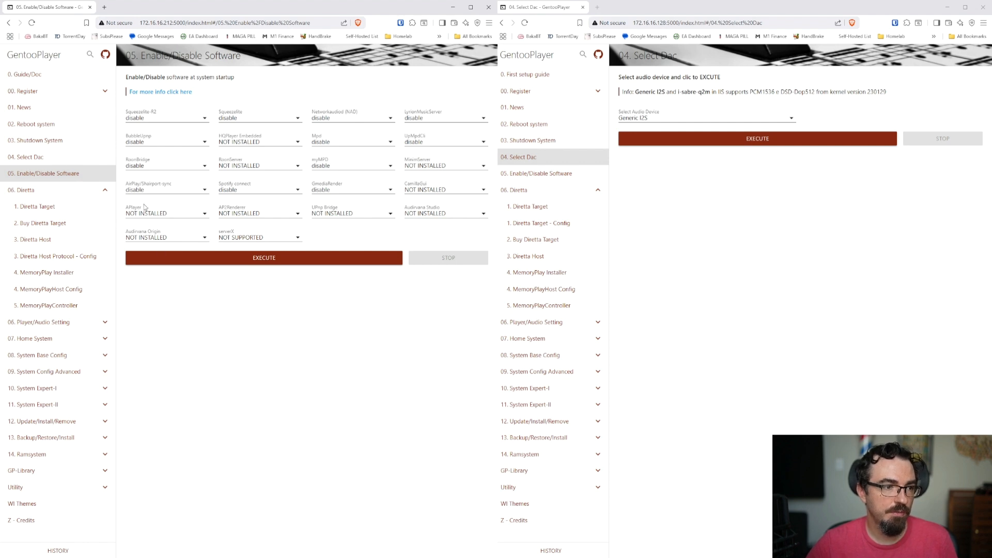
mouse_move(136, 170)
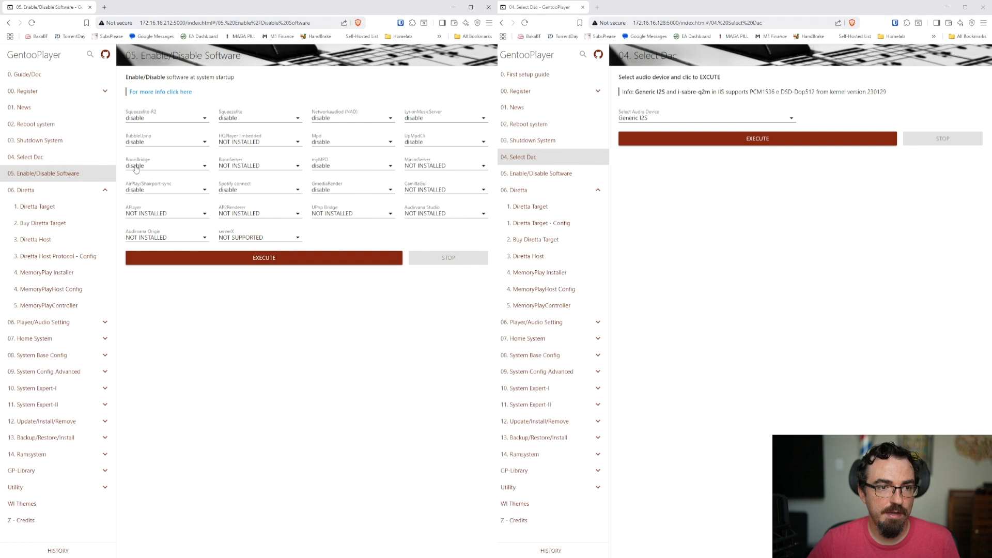
click(167, 165)
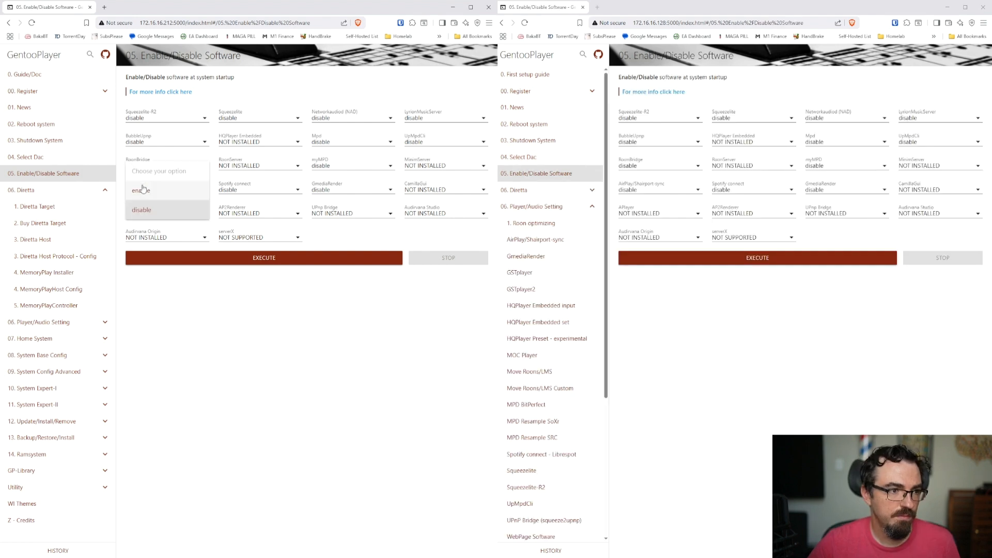
click(139, 190)
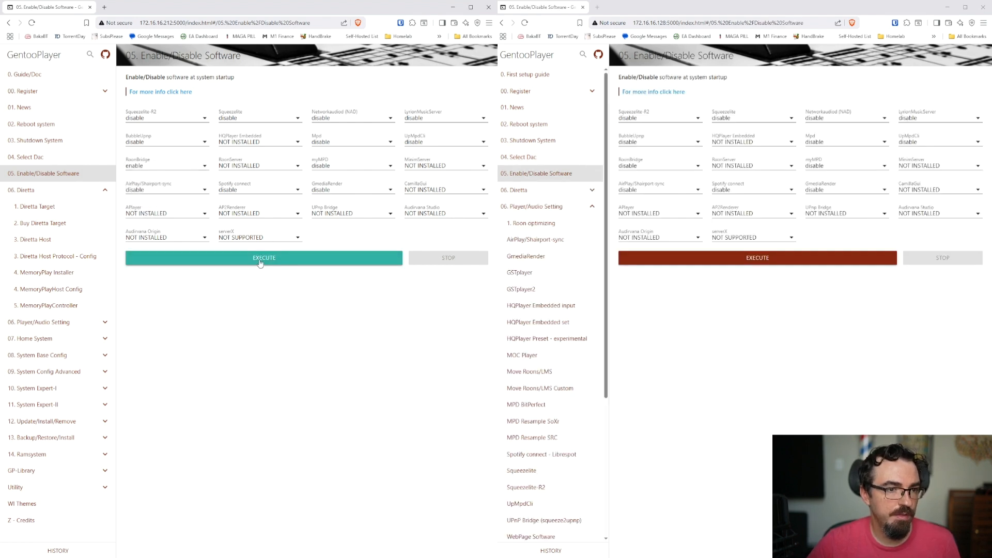
click(264, 258)
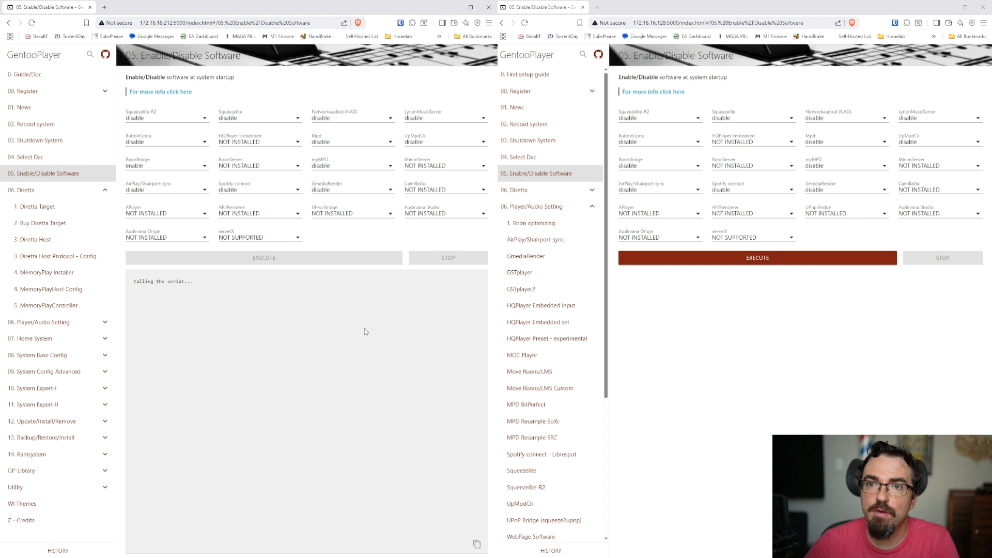
click(264, 257)
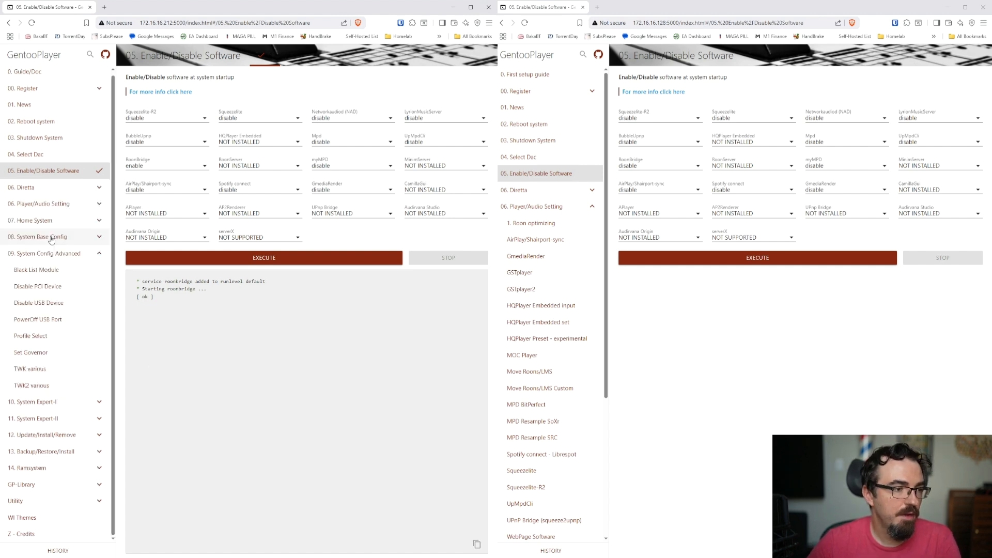
Show the host's Network bridge settings under System Base Config.
click(38, 235)
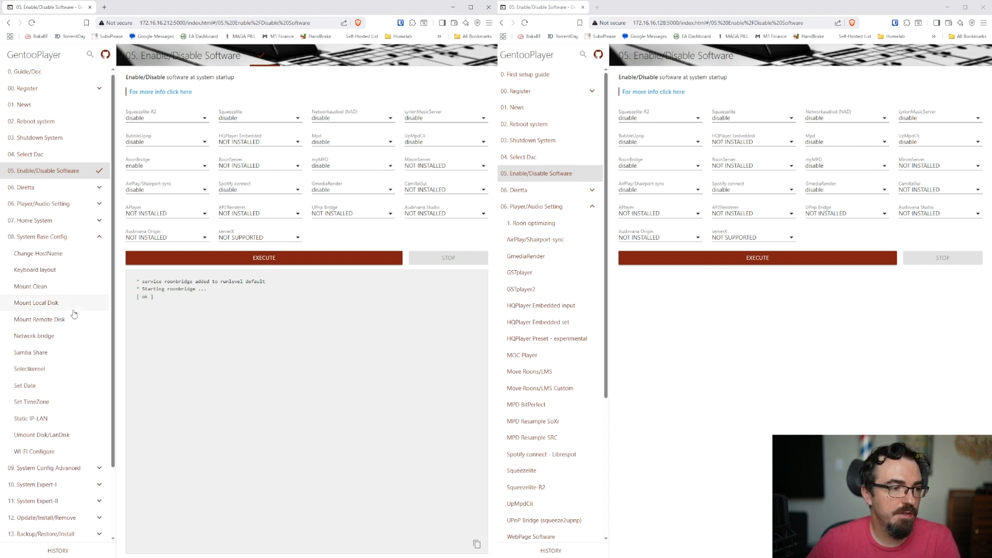
click(34, 334)
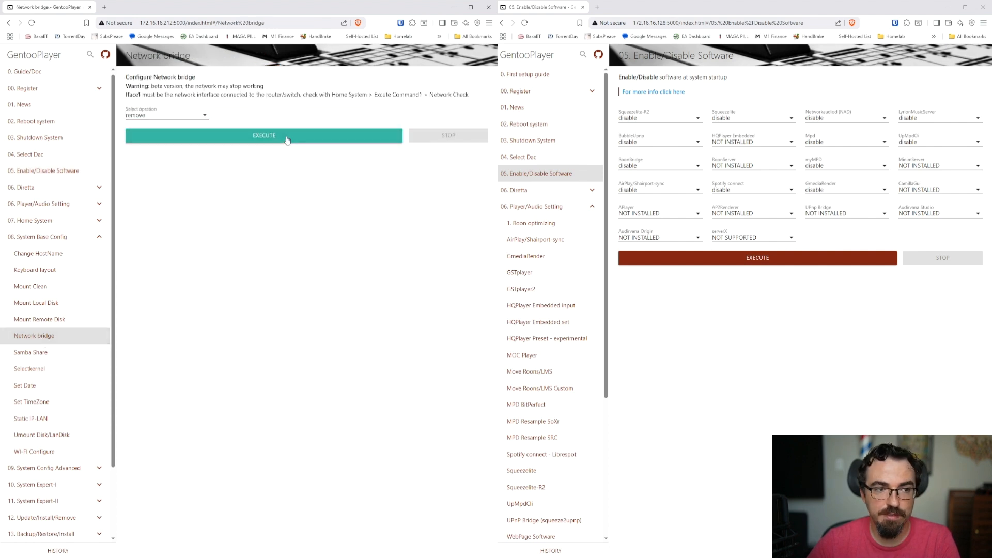
Execute the network bridge removal on the host, triggering a reboot.
click(264, 135)
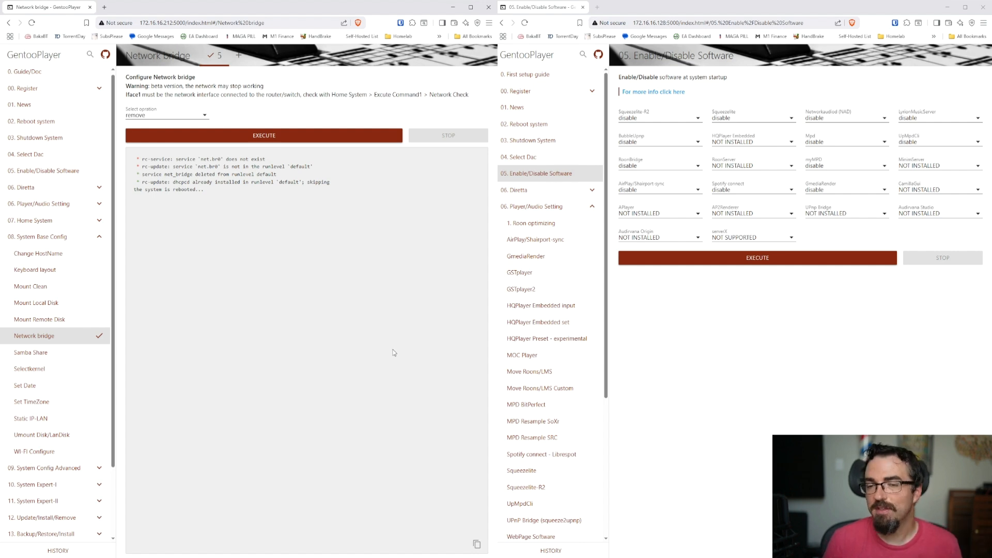
click(21, 107)
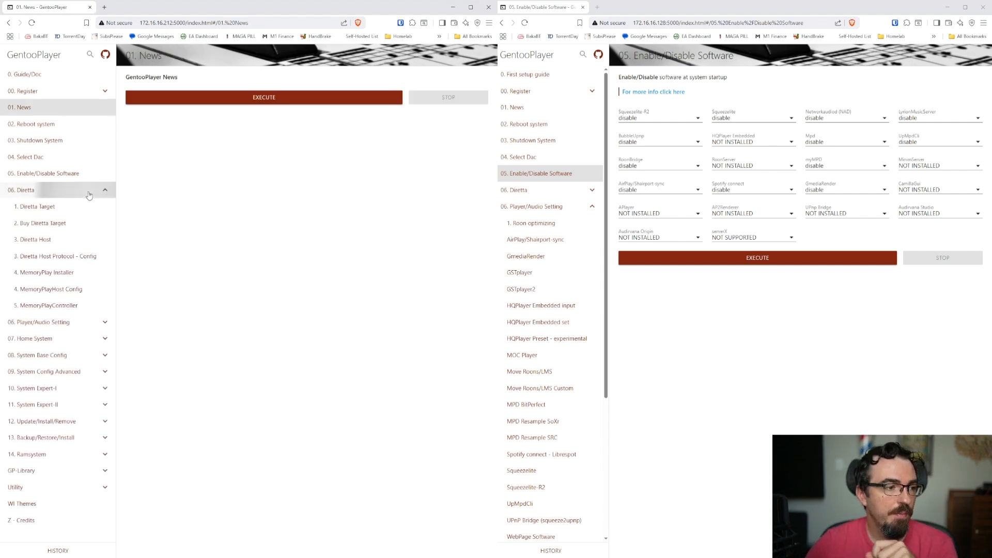
Set the Diretta Host Protocol interface to eth0 and apply it, restarting Diretta.
click(56, 255)
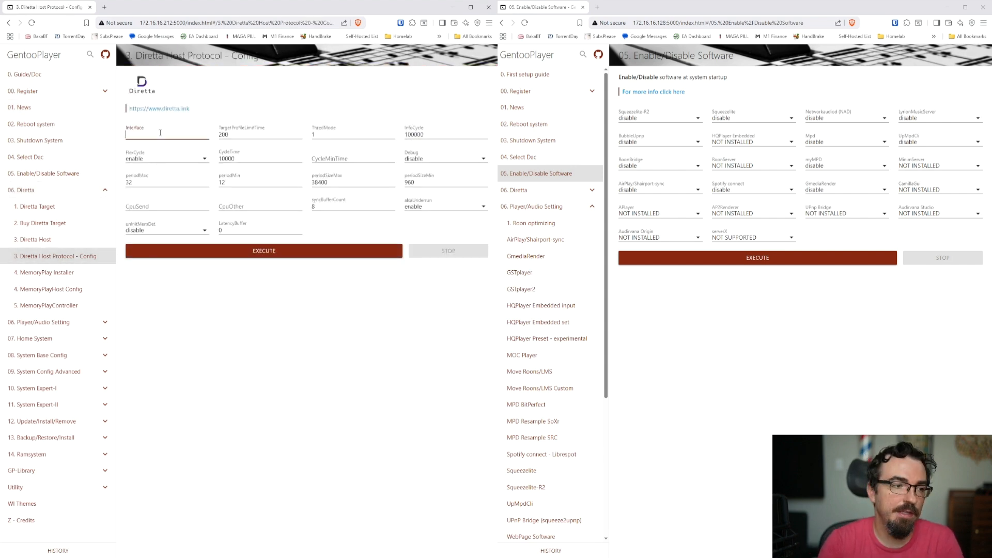
text(eth0)
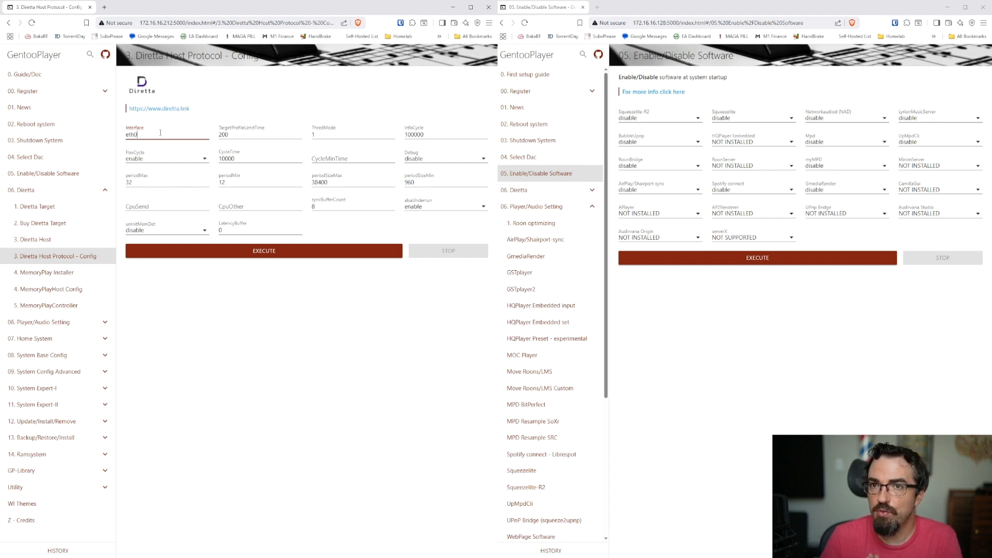
click(263, 250)
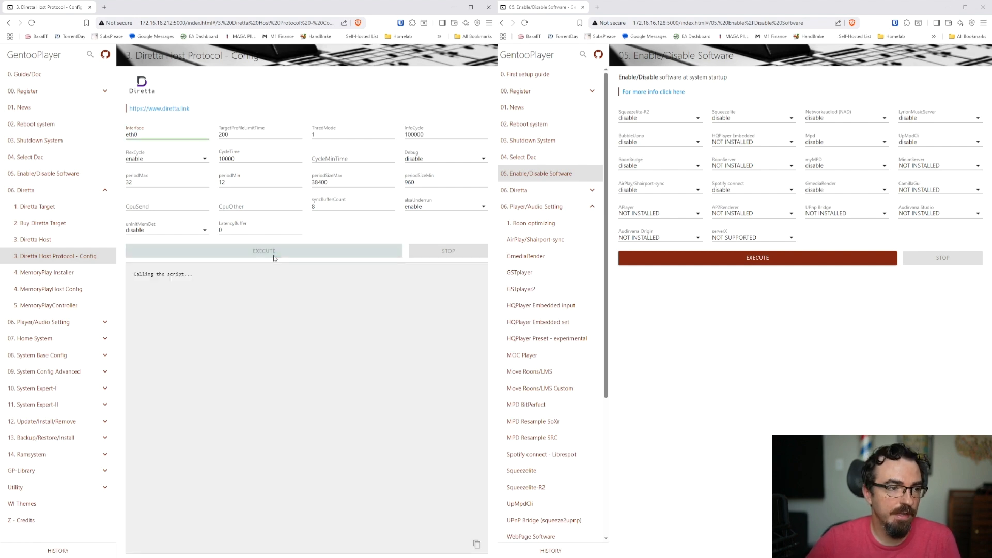
click(263, 250)
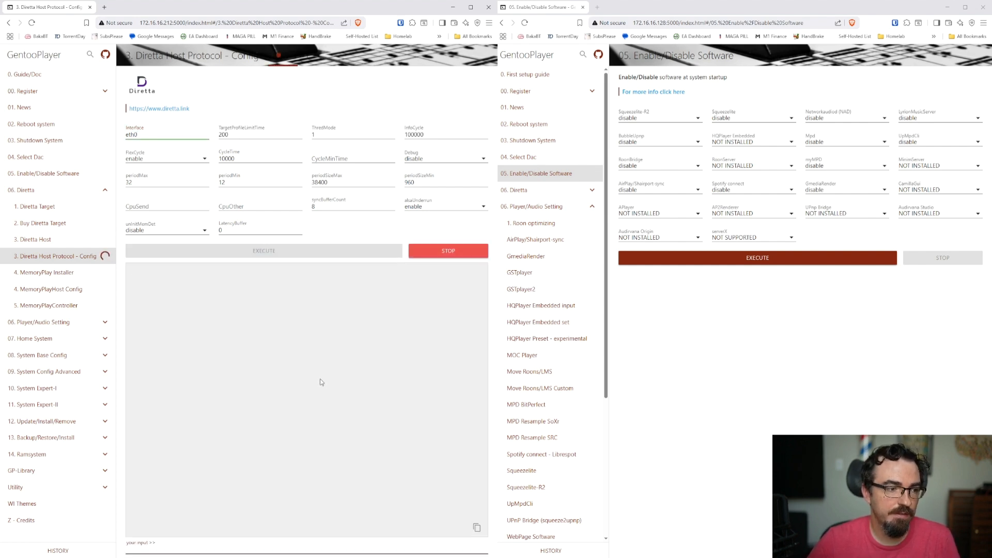
click(264, 250)
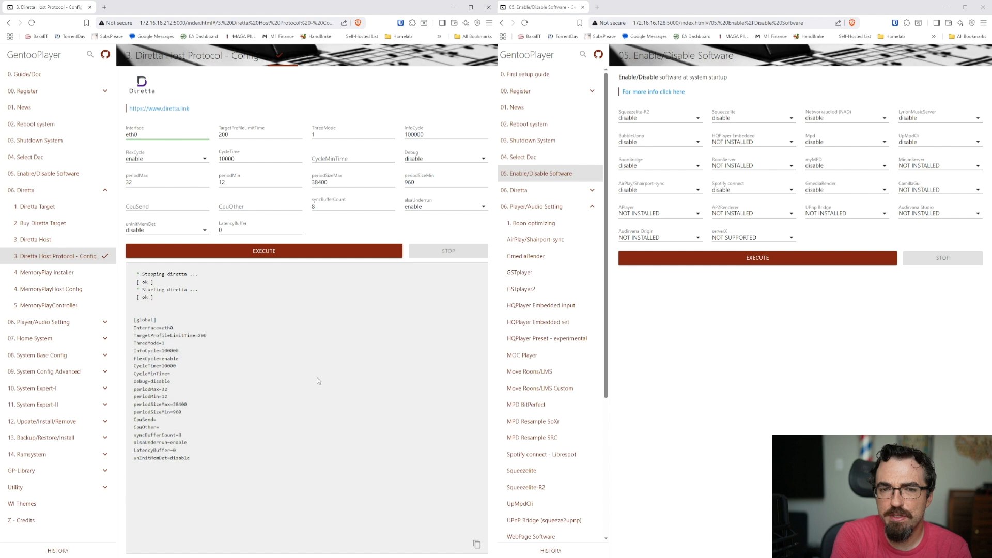
mouse_move(317, 380)
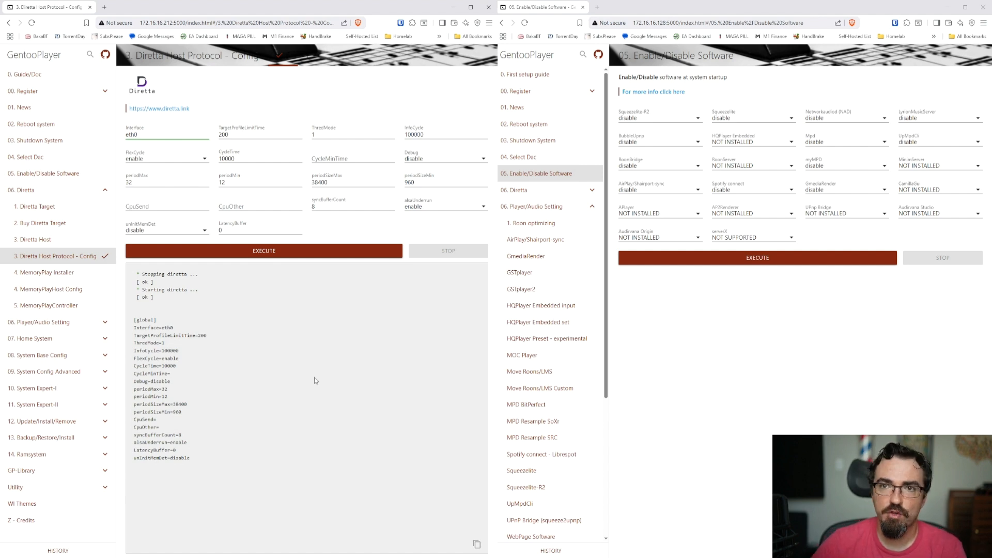
mouse_move(210, 383)
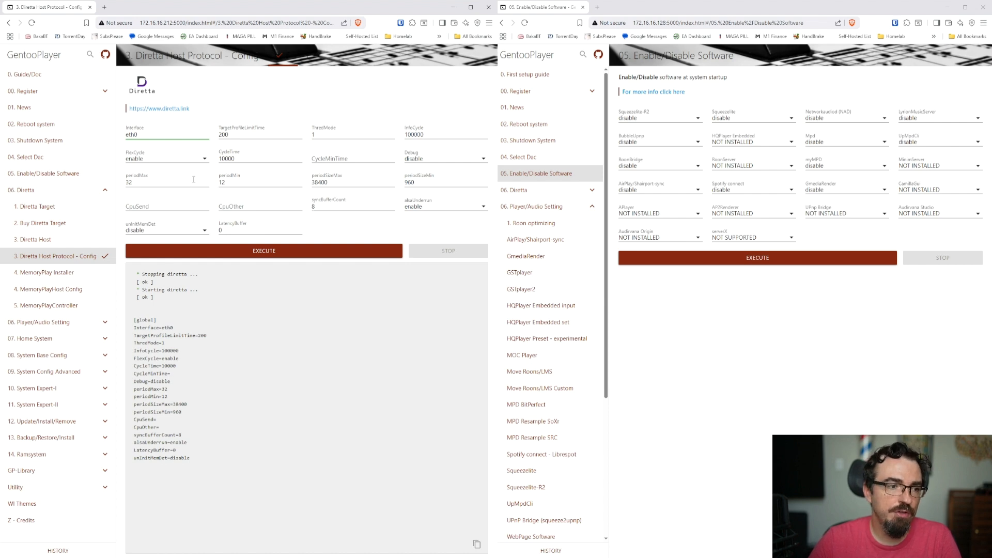
mouse_move(310, 223)
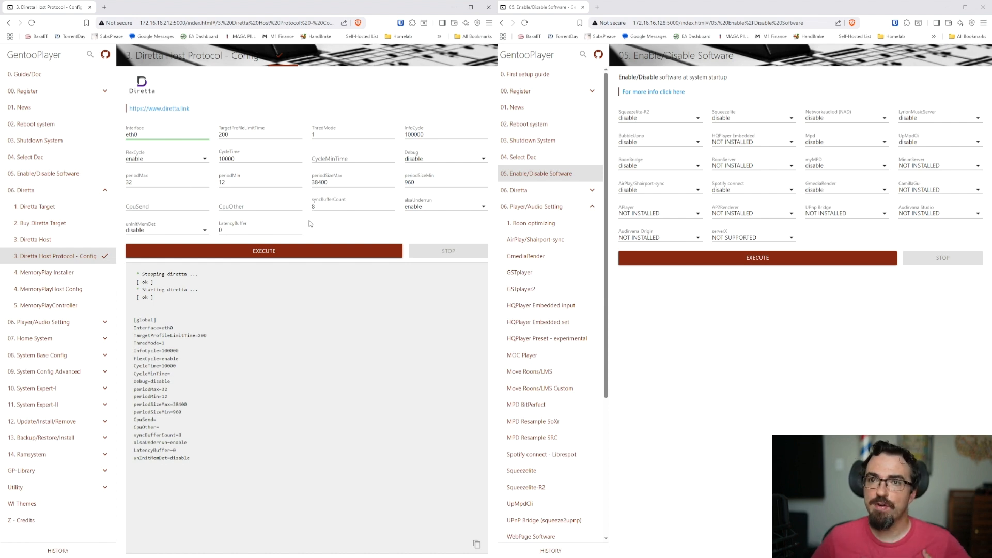